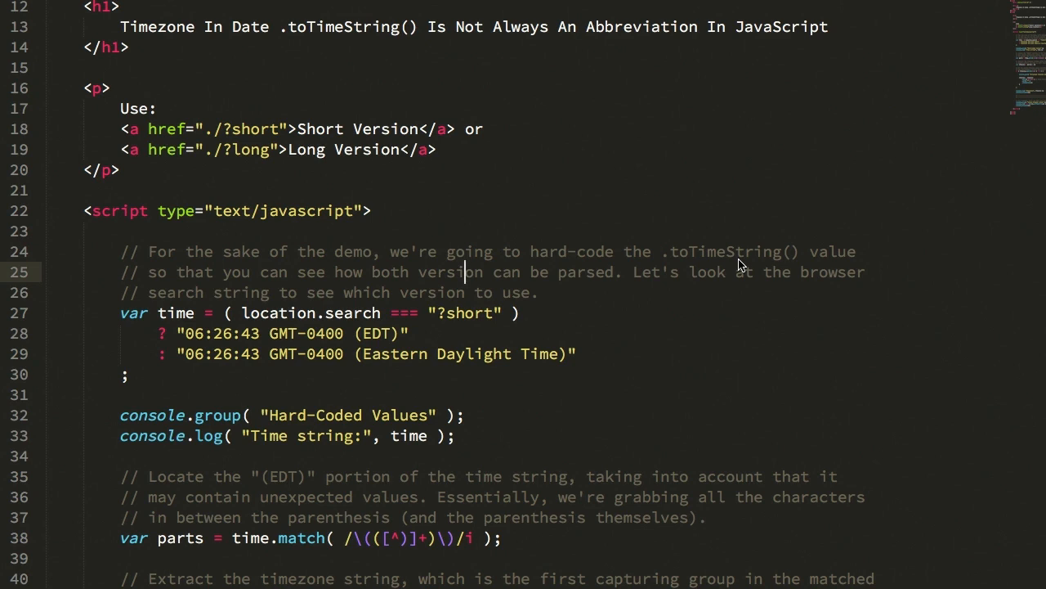
{"action": "mouse_move", "coordinate": [673, 264]}
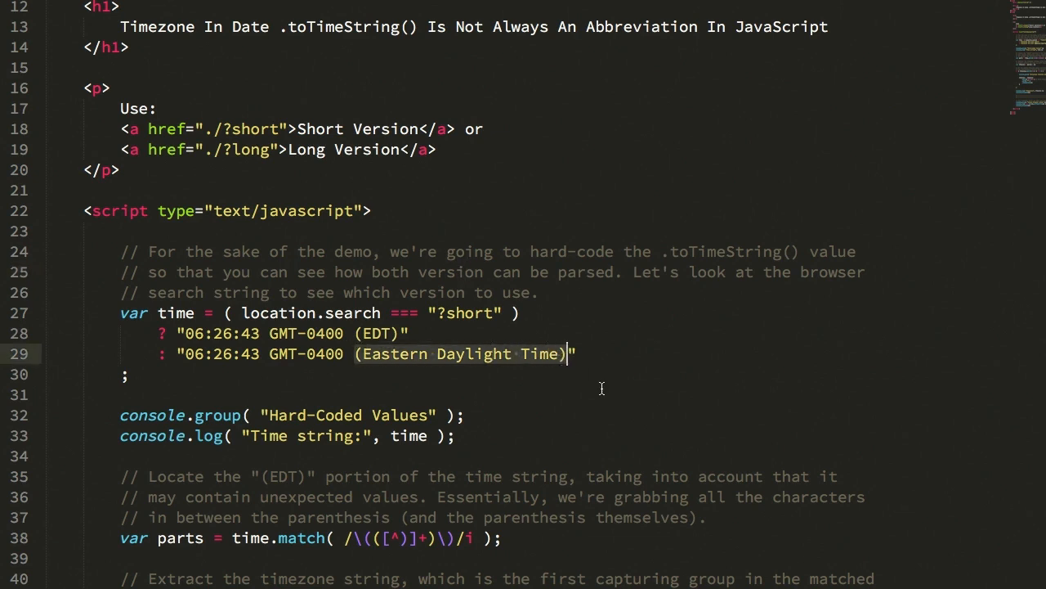
Step: Review the toTimeString comment and the EDT abbreviation in the short string
{"action": "double_click", "coordinate": [726, 252]}
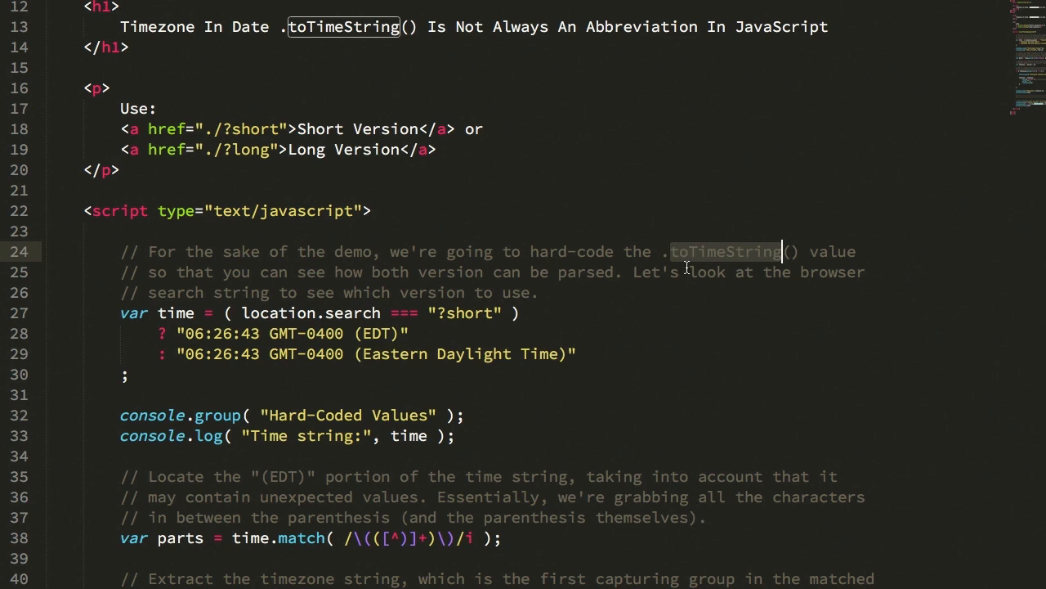
{"action": "mouse_move", "coordinate": [376, 363]}
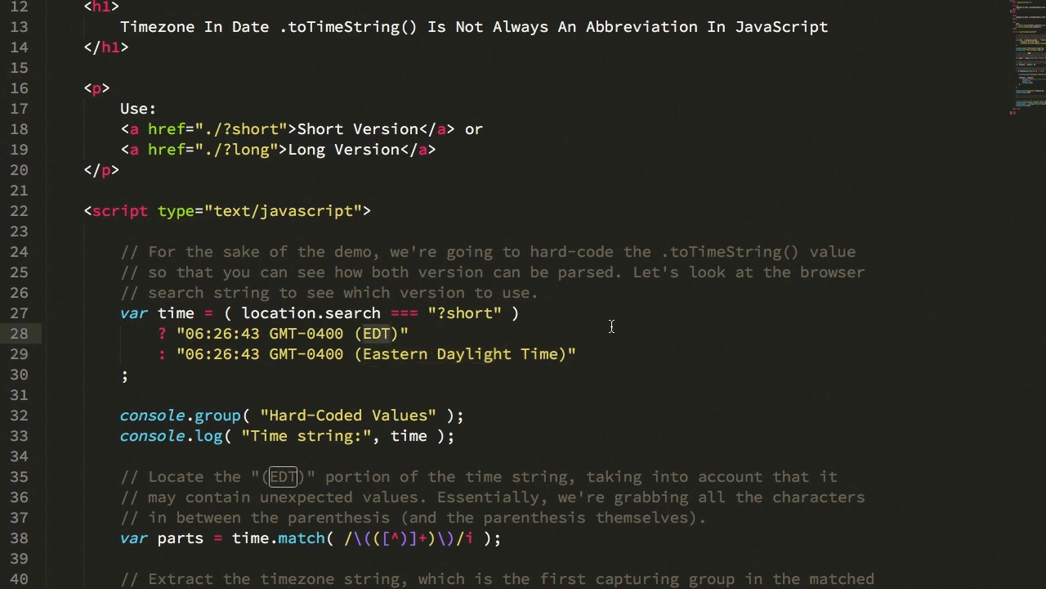
{"action": "mouse_move", "coordinate": [422, 342]}
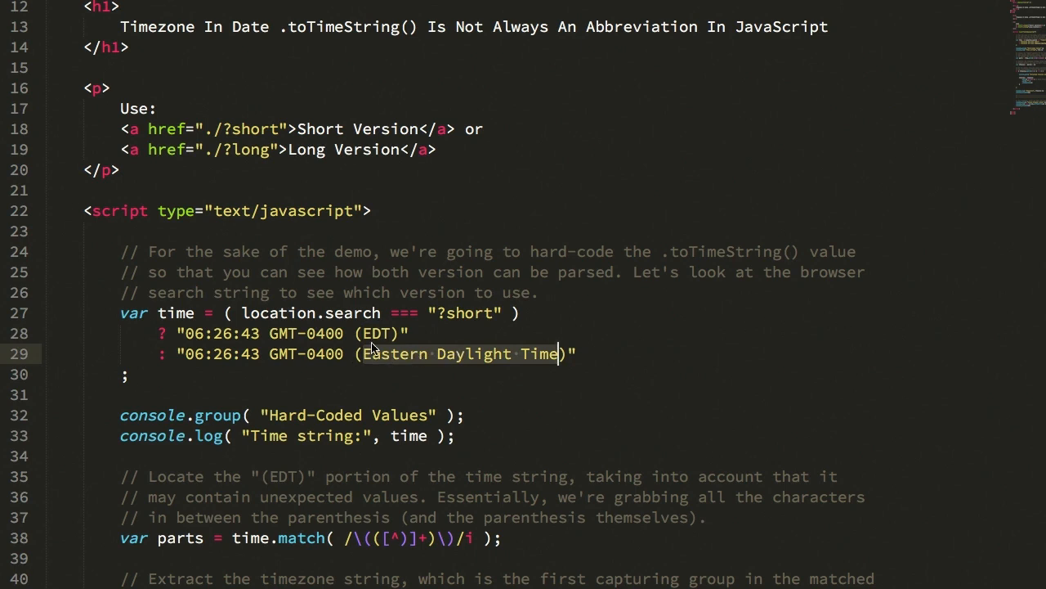
{"action": "mouse_move", "coordinate": [615, 330]}
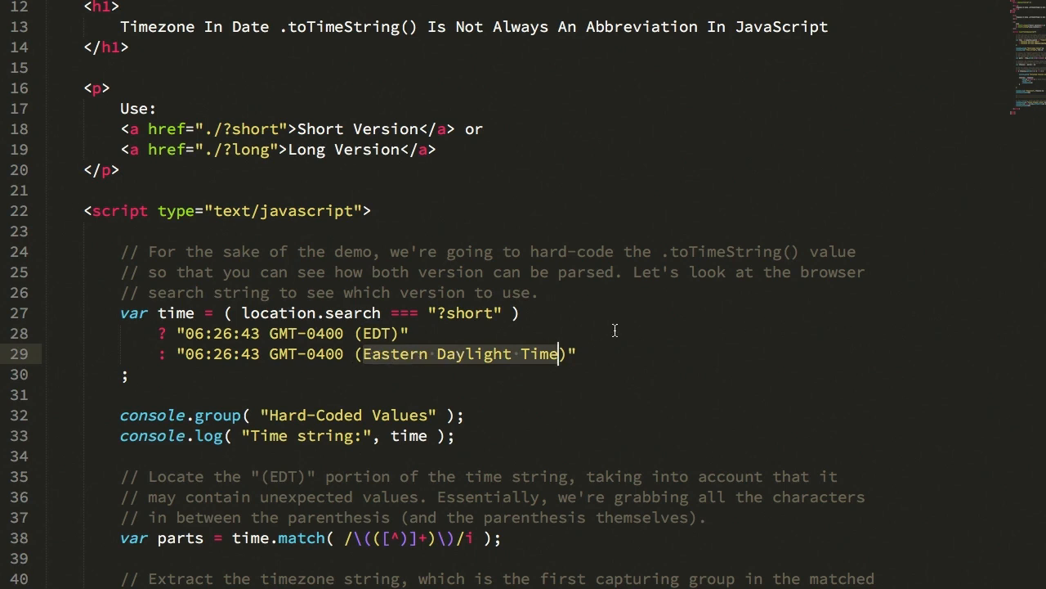
{"action": "mouse_move", "coordinate": [494, 350]}
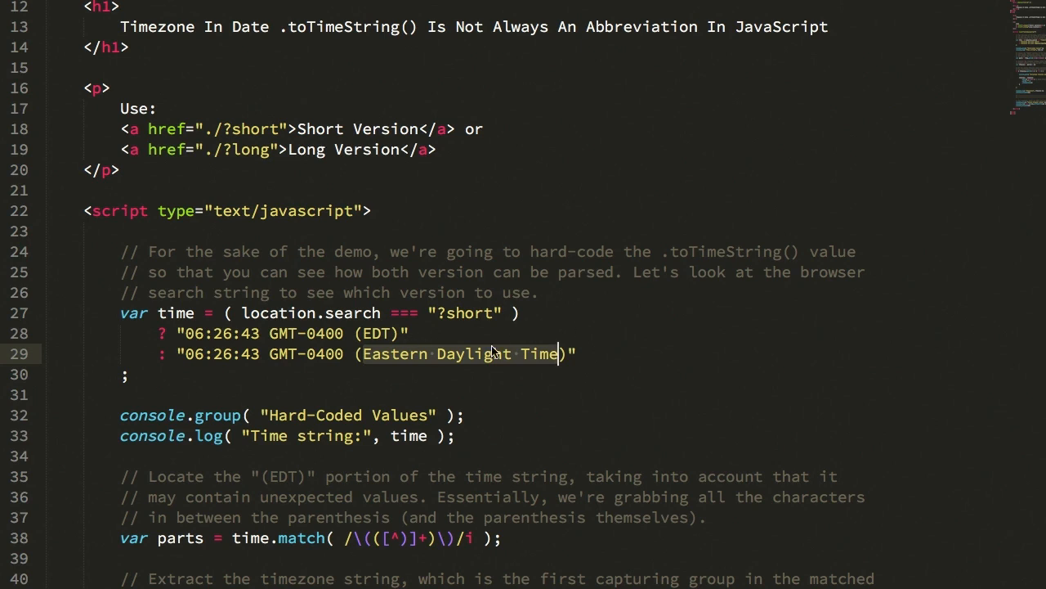
{"action": "mouse_move", "coordinate": [612, 343]}
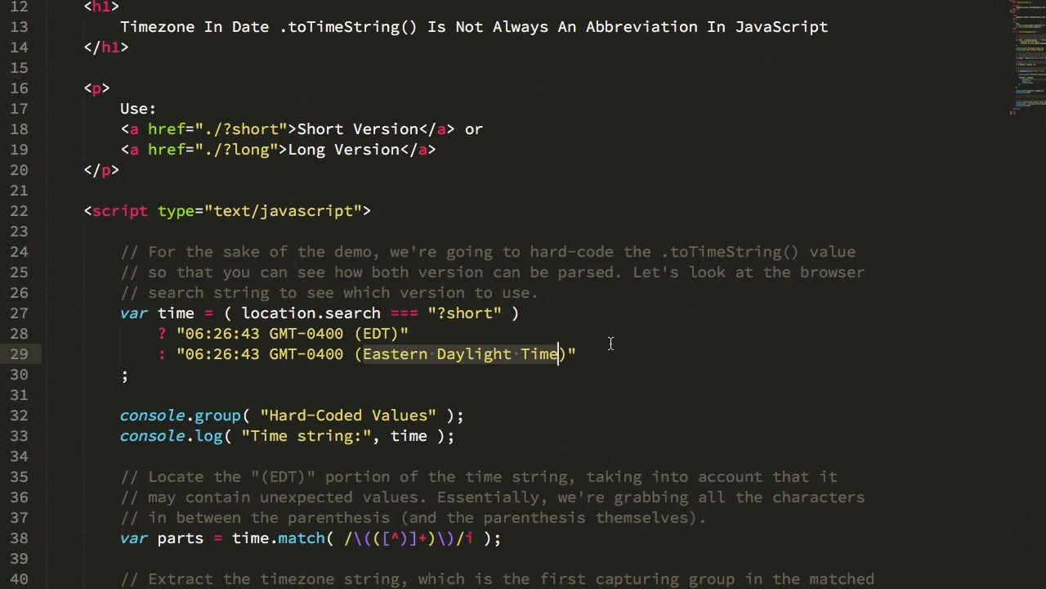
{"action": "mouse_move", "coordinate": [389, 350]}
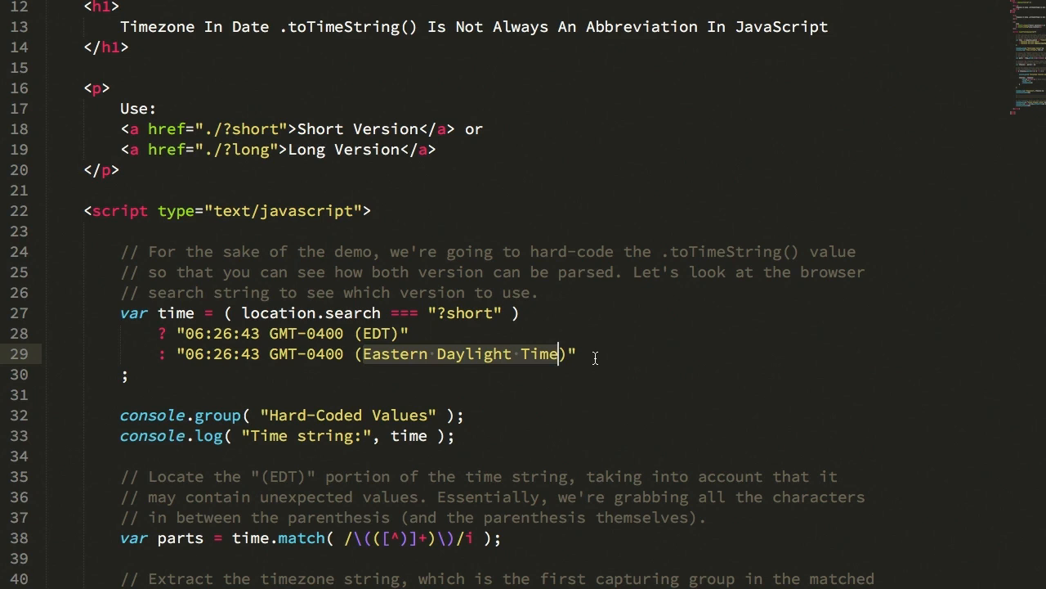
{"action": "mouse_move", "coordinate": [543, 358]}
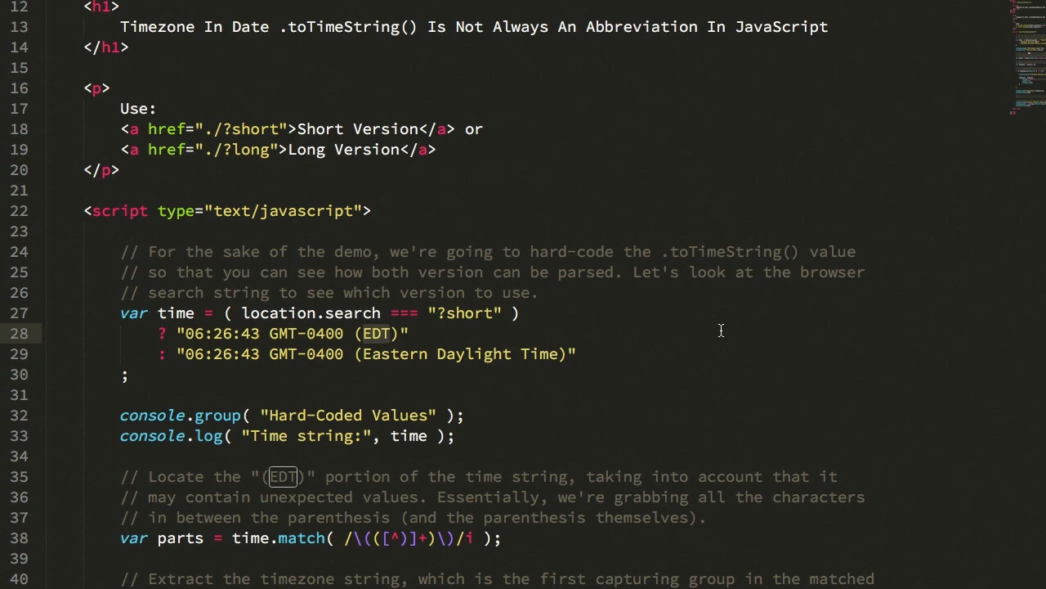
{"action": "mouse_move", "coordinate": [628, 314]}
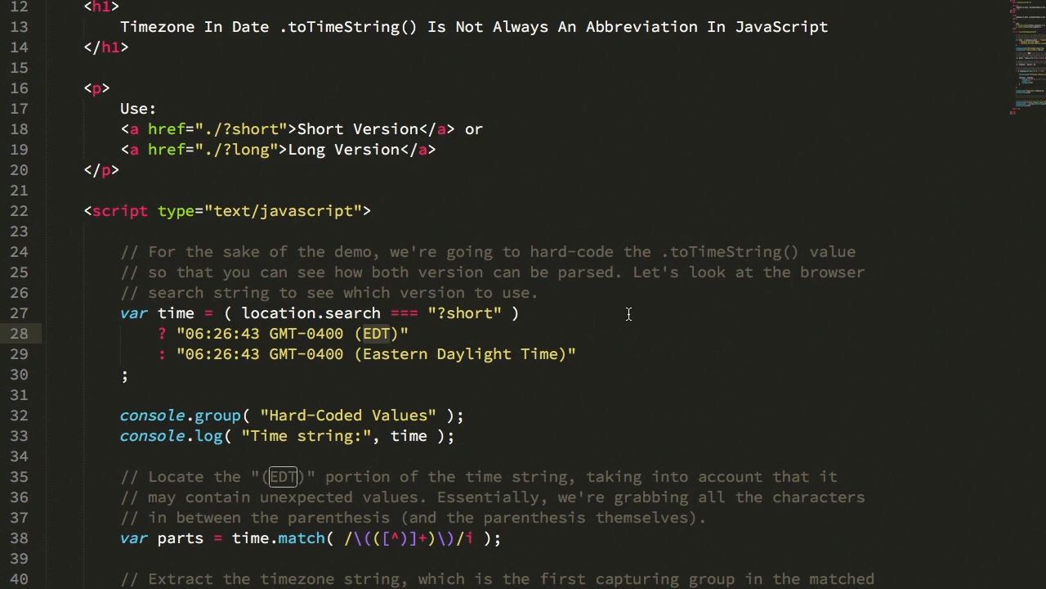
{"action": "scroll", "scroll_direction": "down", "scroll_amount": 3}
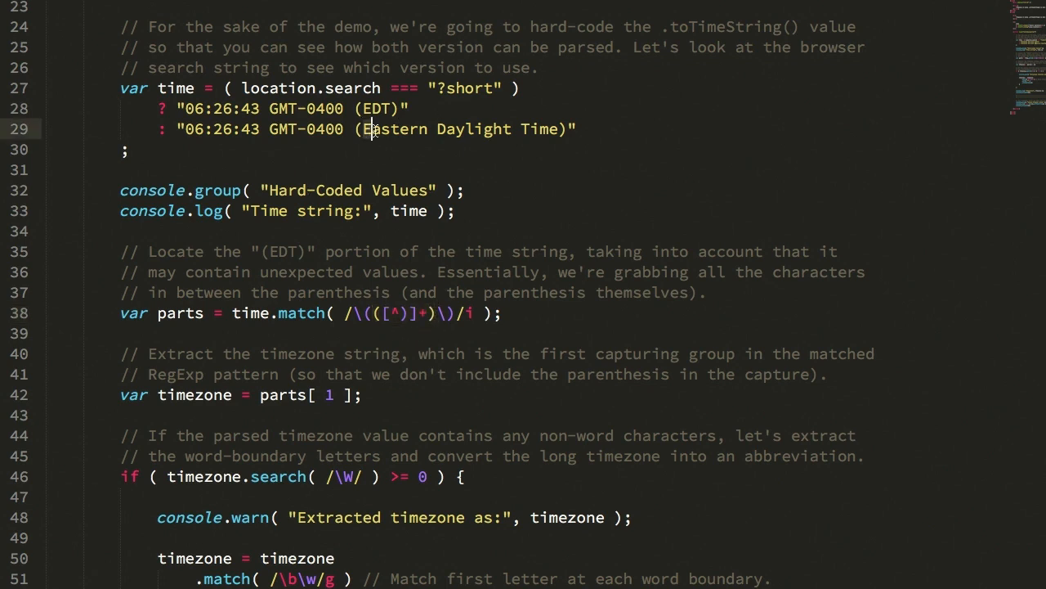
{"action": "double_click", "coordinate": [380, 108]}
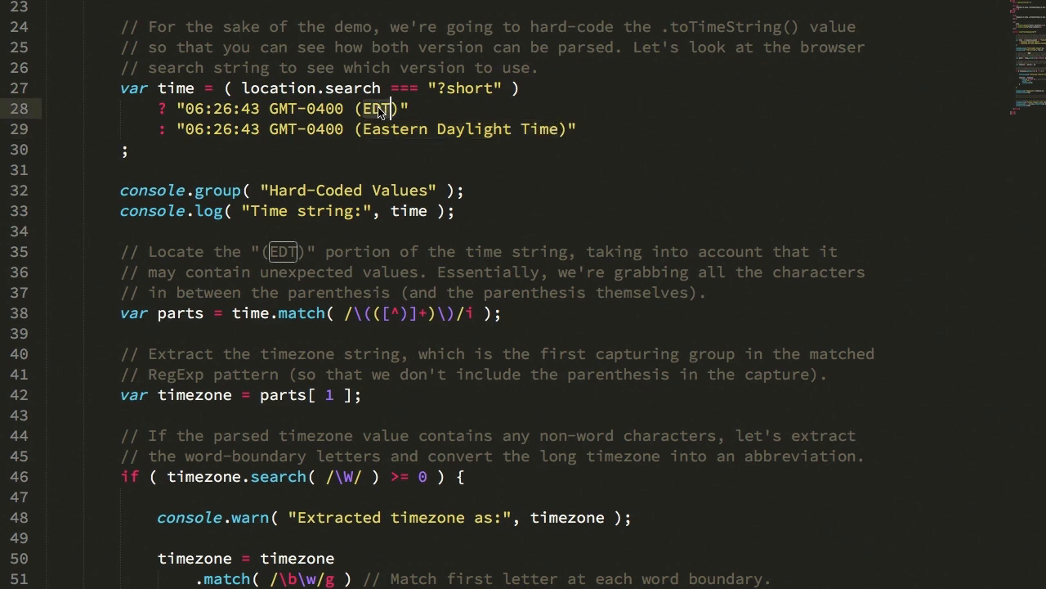
{"action": "mouse_move", "coordinate": [363, 132]}
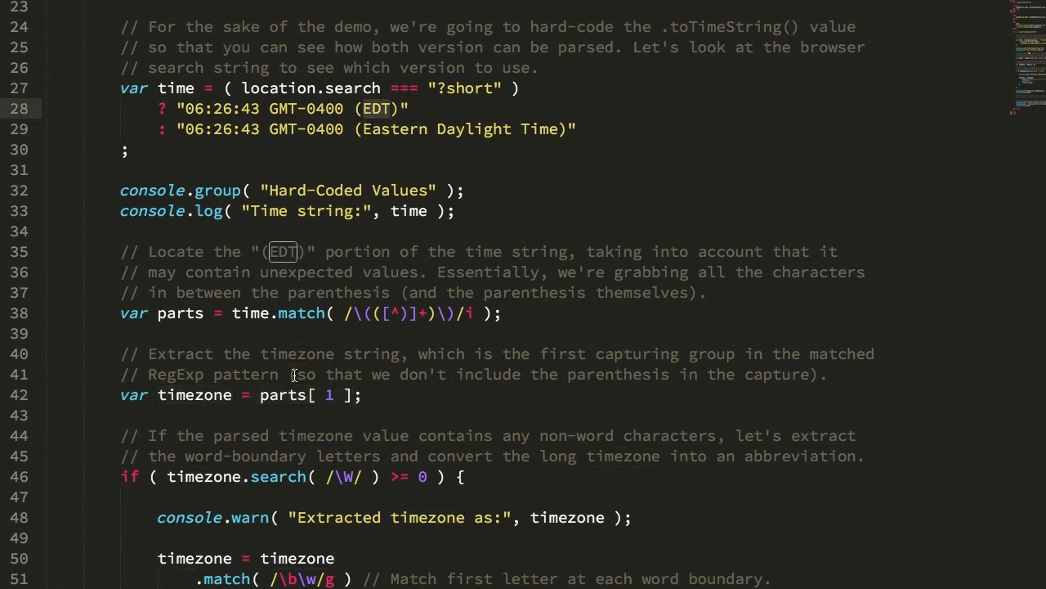
Step: Review the match/join/toUpperCase logic and the control block logging the browser's output
{"action": "scroll", "scroll_direction": "down", "scroll_amount": 3}
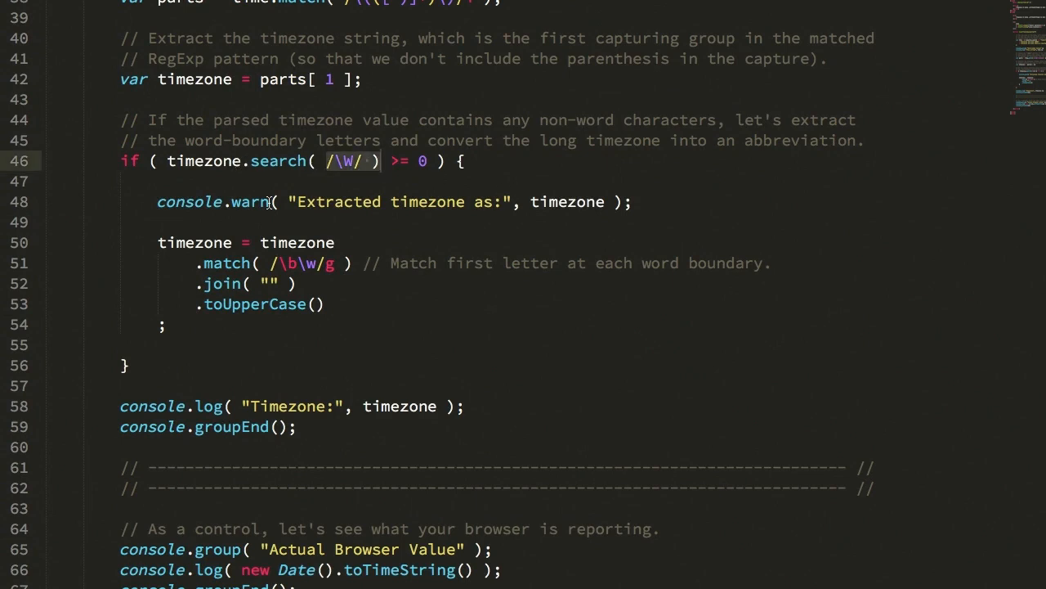
{"action": "mouse_move", "coordinate": [428, 162]}
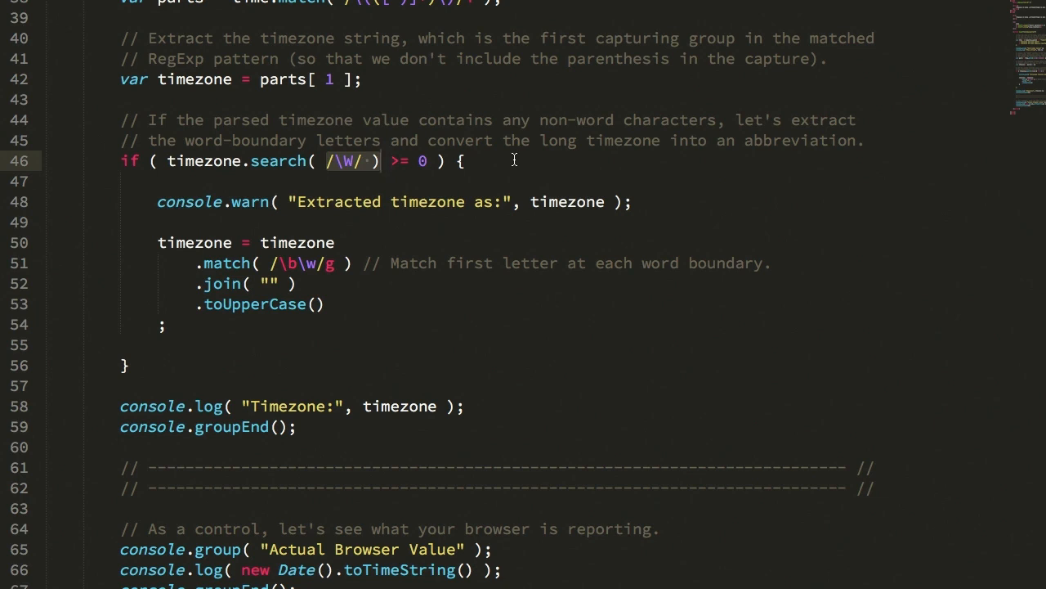
{"action": "mouse_move", "coordinate": [260, 191]}
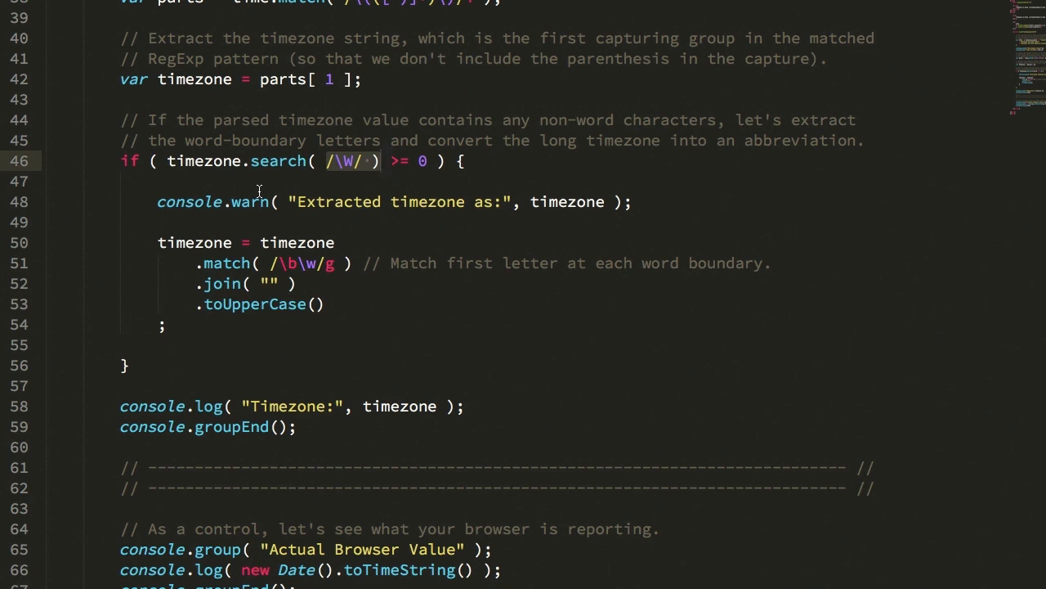
{"action": "mouse_move", "coordinate": [389, 226]}
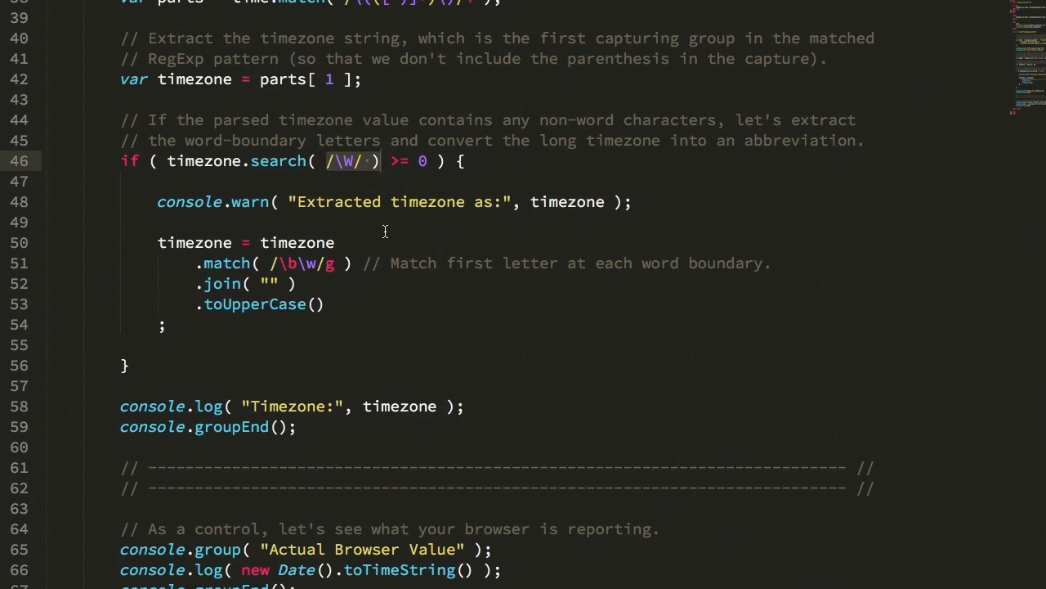
{"action": "double_click", "coordinate": [194, 242]}
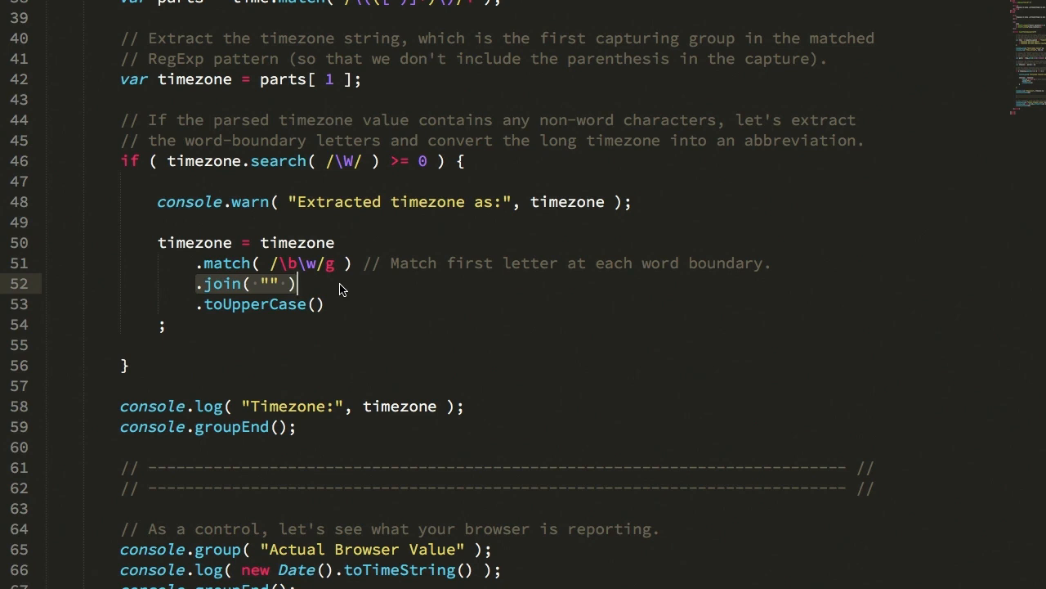
{"action": "mouse_move", "coordinate": [385, 403]}
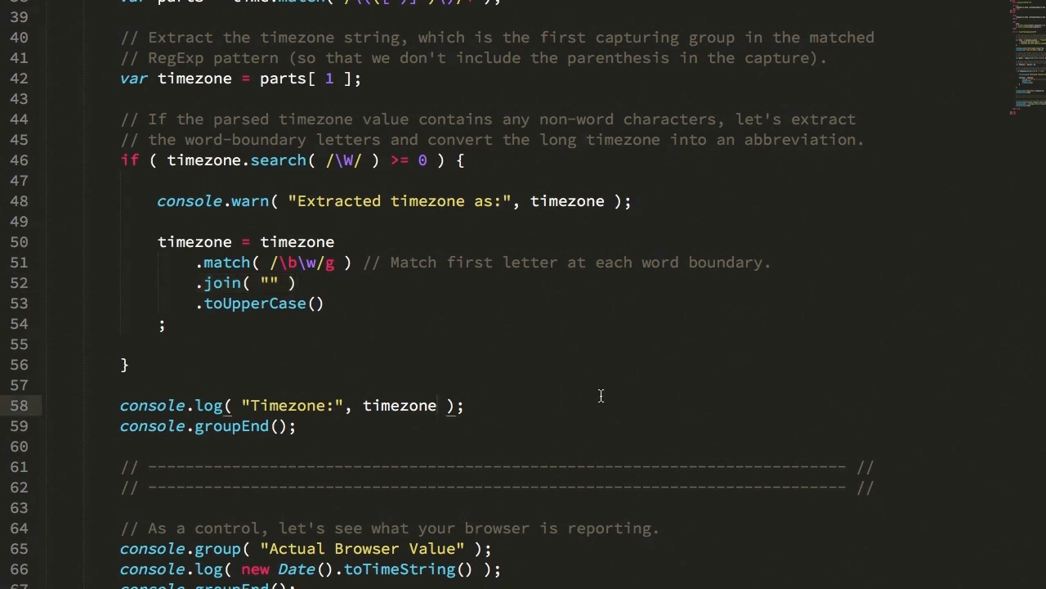
{"action": "scroll", "scroll_direction": "down", "scroll_amount": 3}
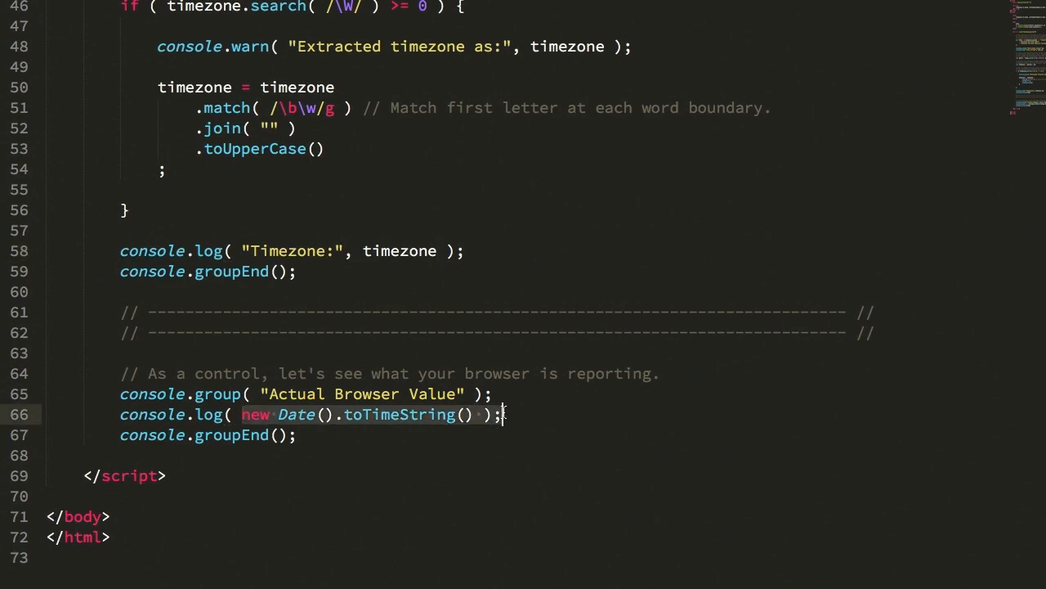
{"action": "mouse_move", "coordinate": [510, 435]}
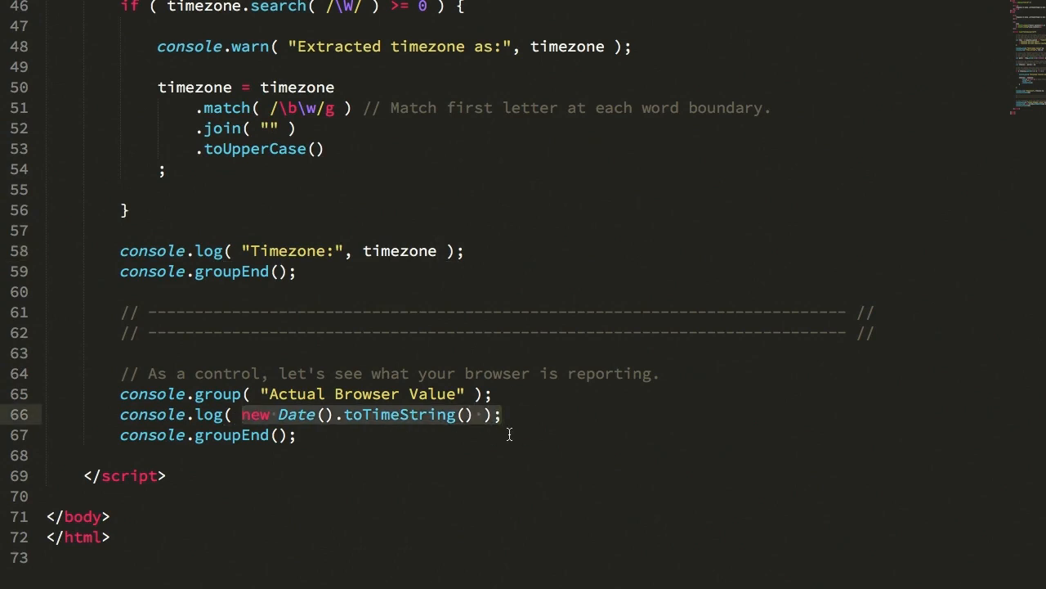
{"action": "mouse_move", "coordinate": [535, 291]}
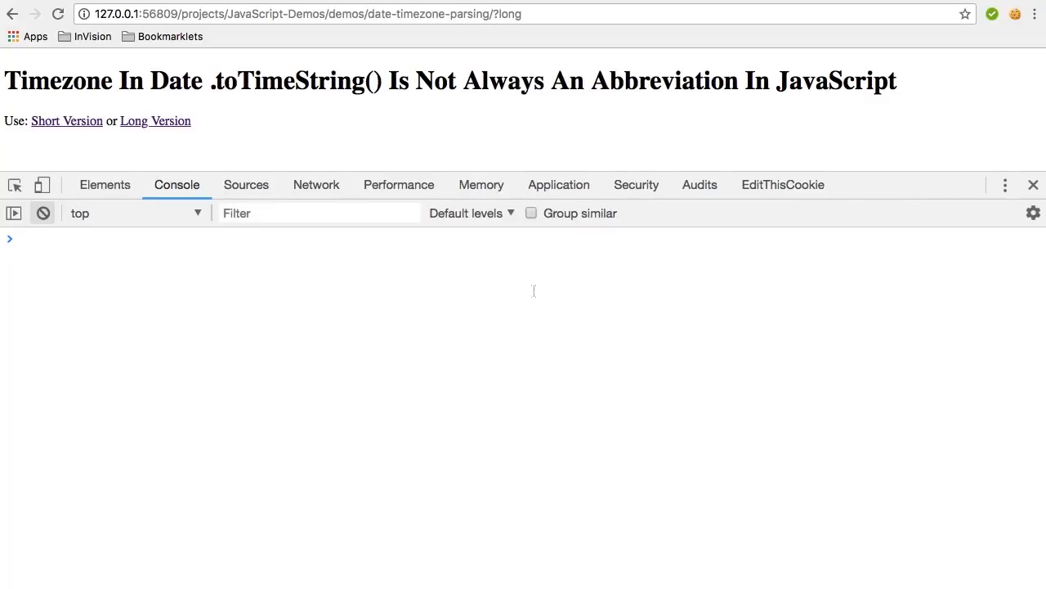
{"action": "mouse_move", "coordinate": [65, 121]}
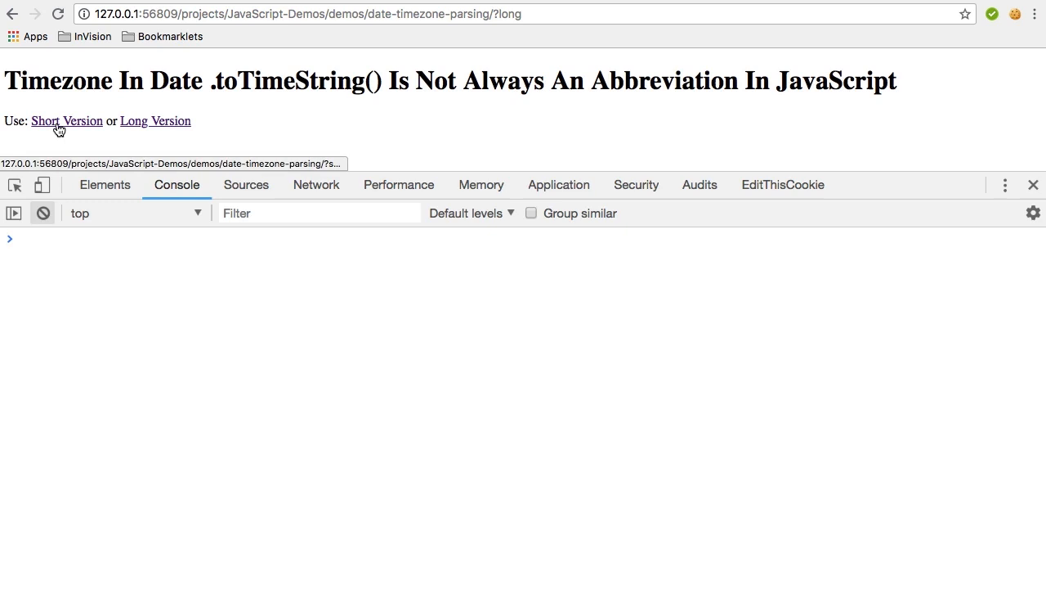
Step: Run the Short Version so the console logs EDT against the browser's Eastern Daylight Time, then load the long version
{"action": "left_click", "coordinate": [65, 121]}
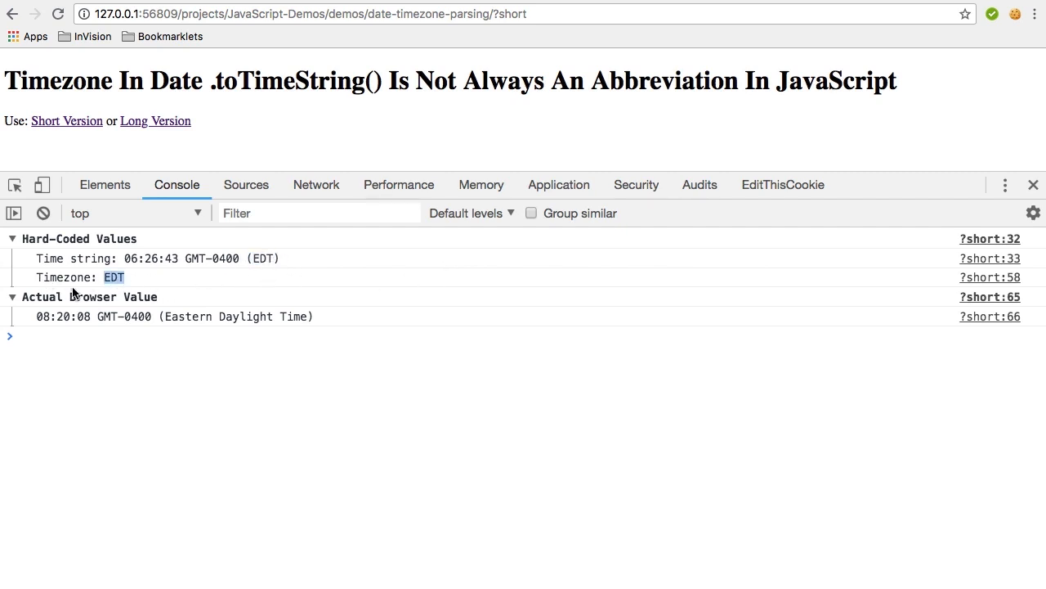
{"action": "mouse_move", "coordinate": [164, 284]}
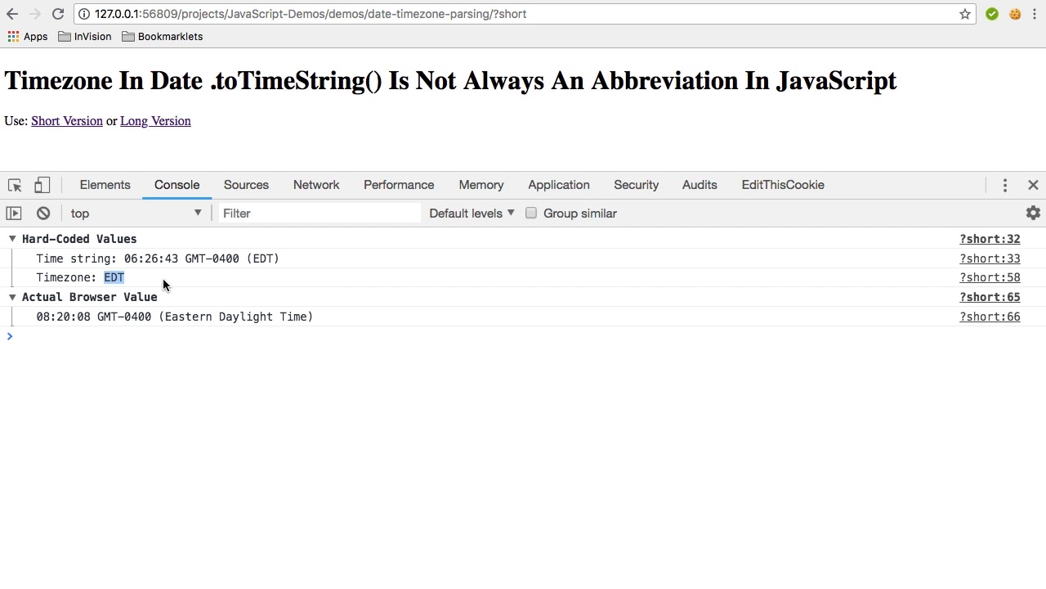
{"action": "mouse_move", "coordinate": [134, 306]}
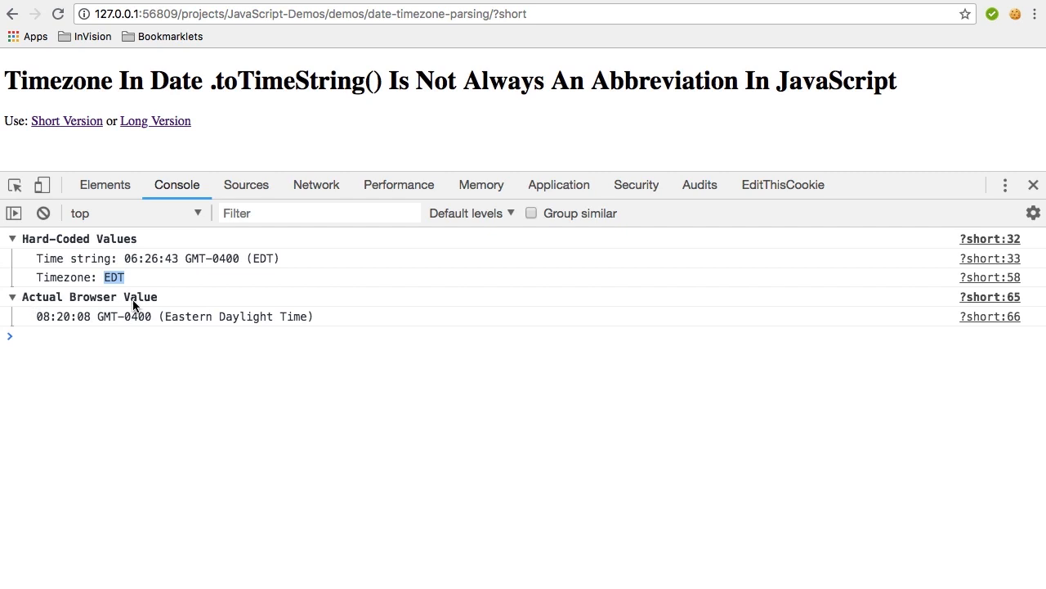
{"action": "double_click", "coordinate": [235, 317]}
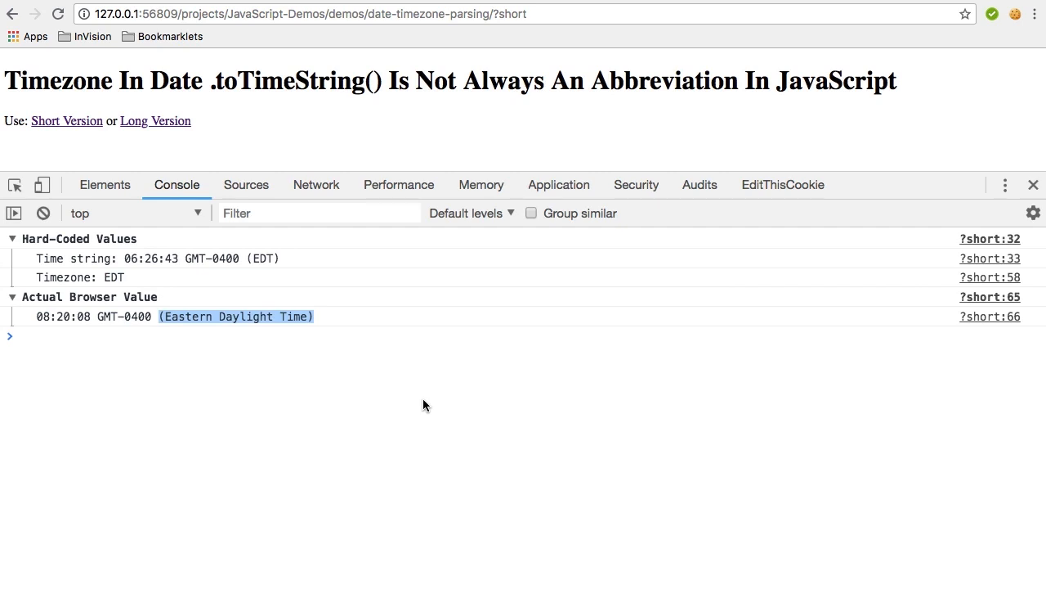
{"action": "mouse_move", "coordinate": [155, 121]}
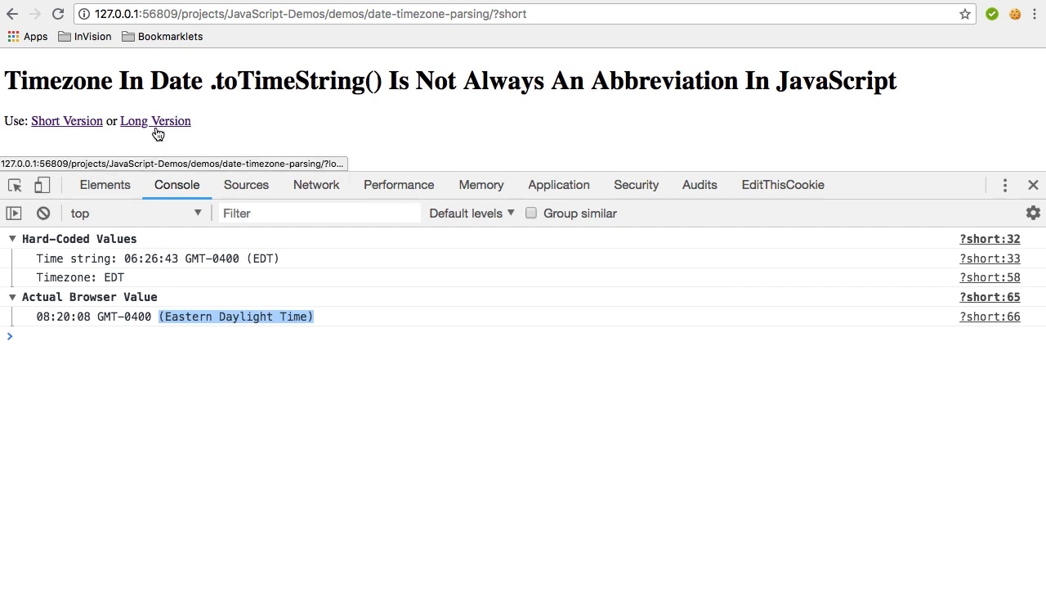
{"action": "left_click", "coordinate": [155, 121]}
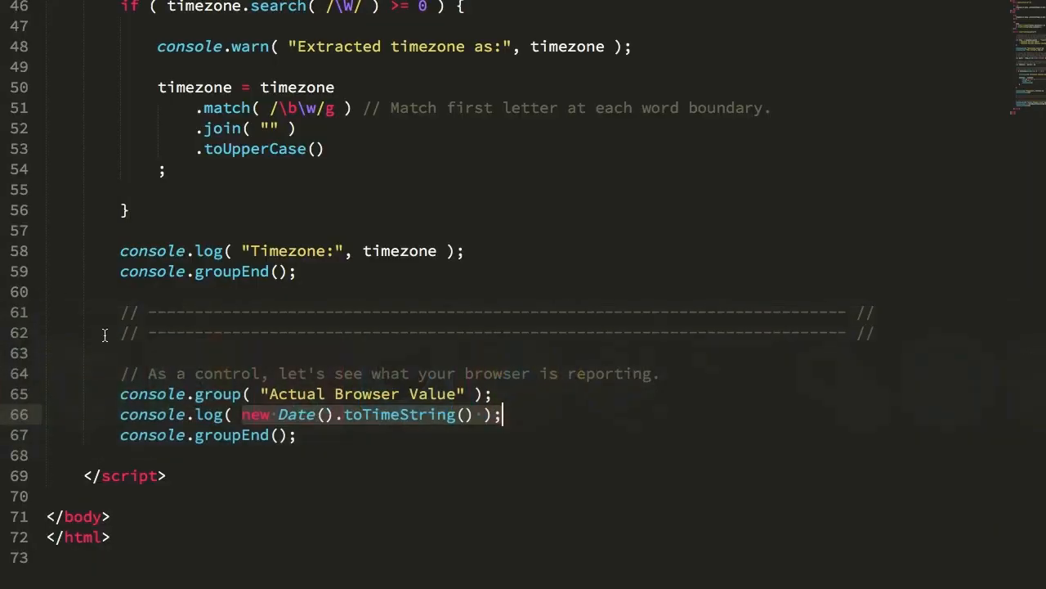
{"action": "scroll", "scroll_direction": "up", "scroll_amount": 3}
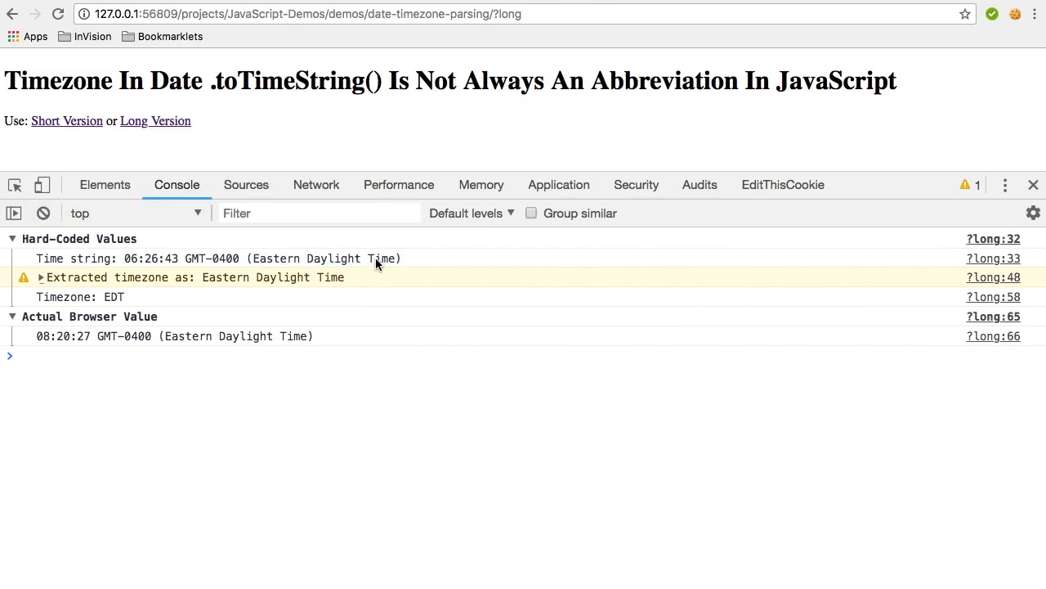
{"action": "double_click", "coordinate": [115, 296]}
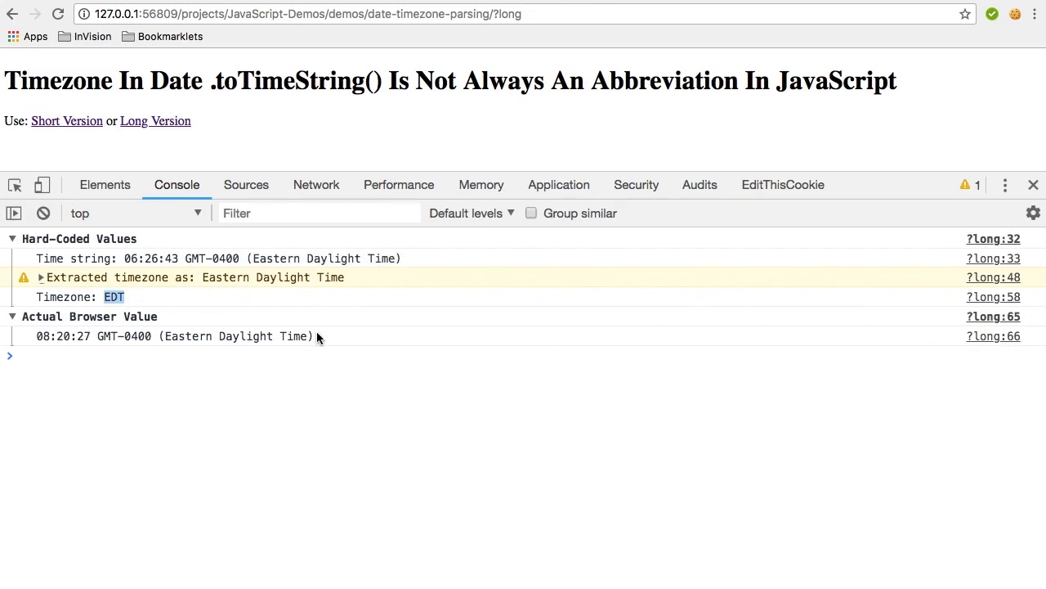
{"action": "mouse_move", "coordinate": [351, 409]}
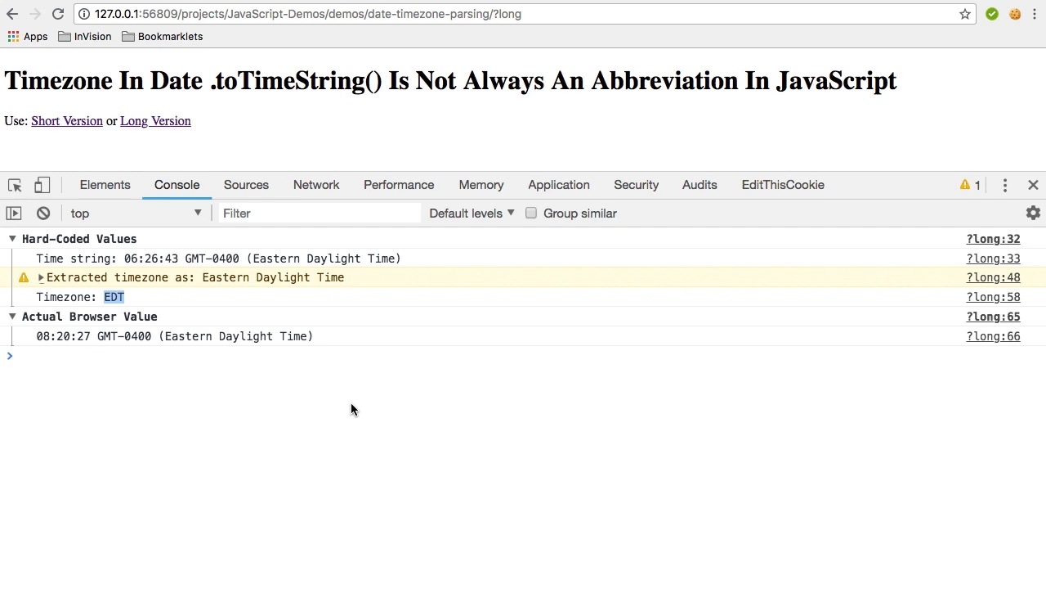
{"action": "mouse_move", "coordinate": [66, 121]}
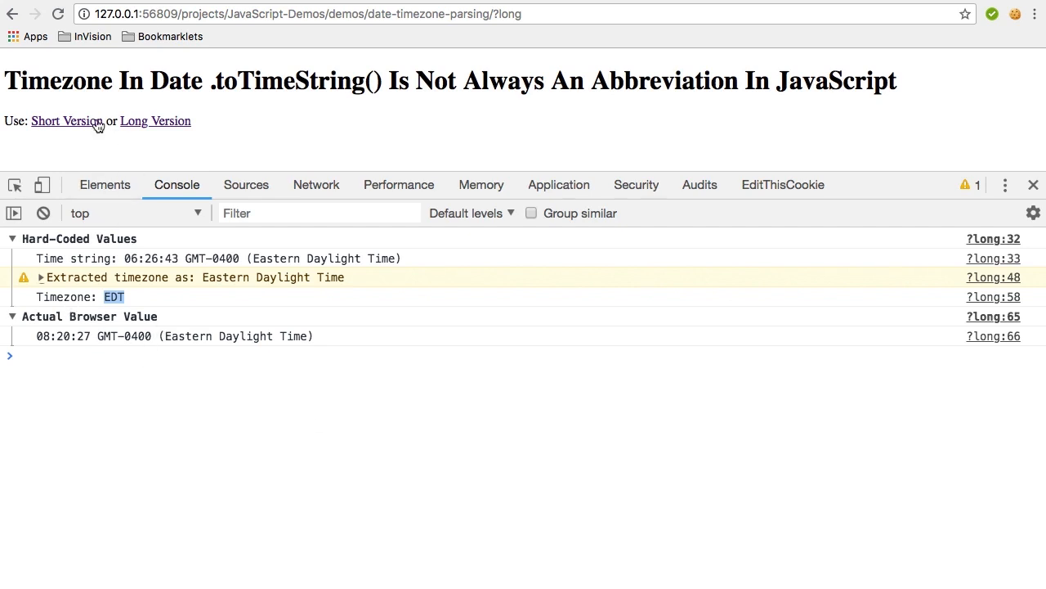
{"action": "left_click", "coordinate": [66, 121]}
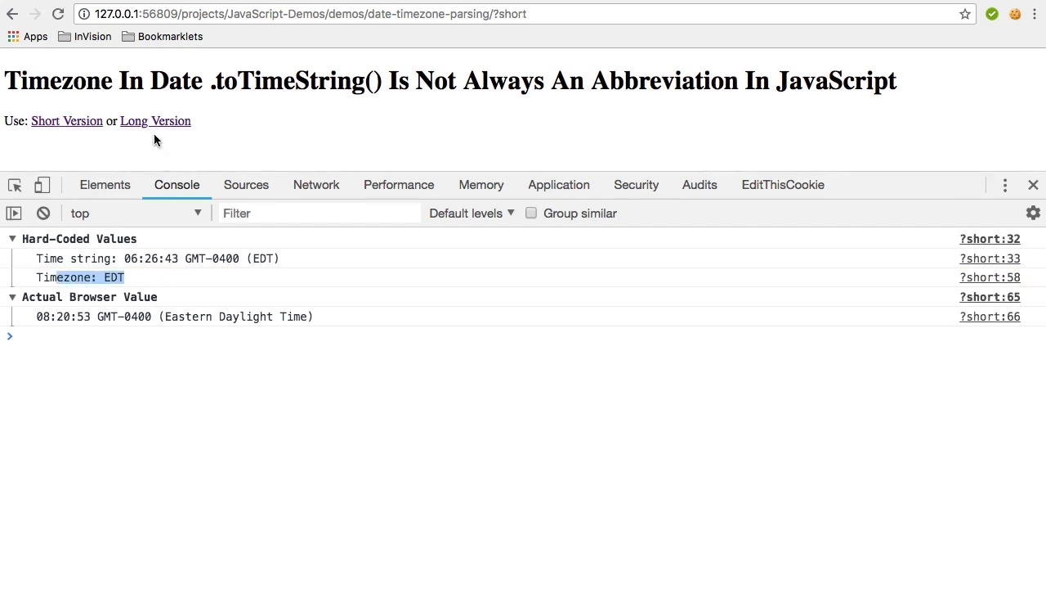
{"action": "left_click", "coordinate": [155, 121]}
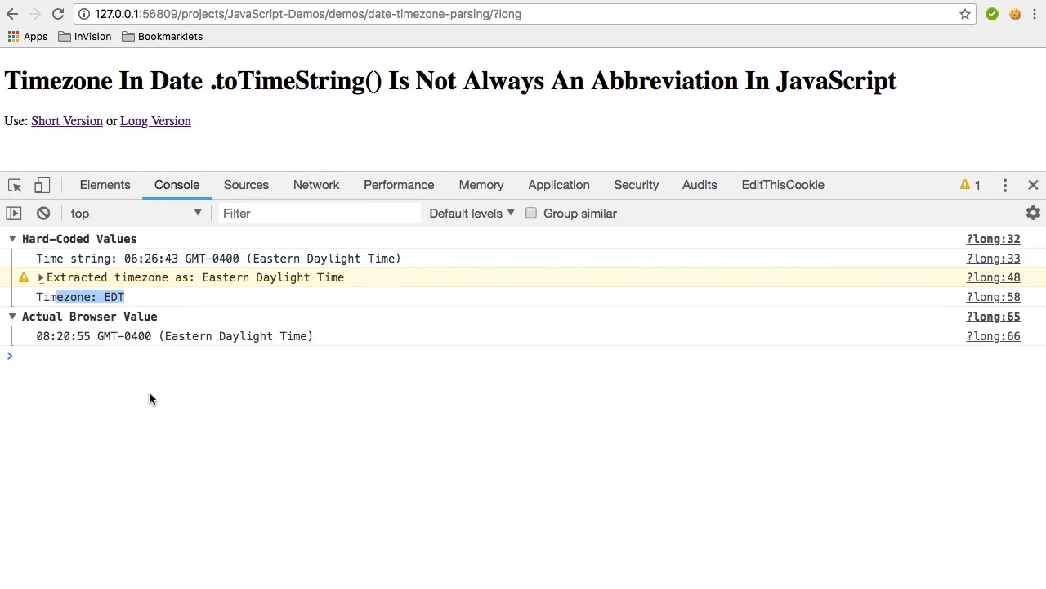
{"action": "mouse_move", "coordinate": [157, 416]}
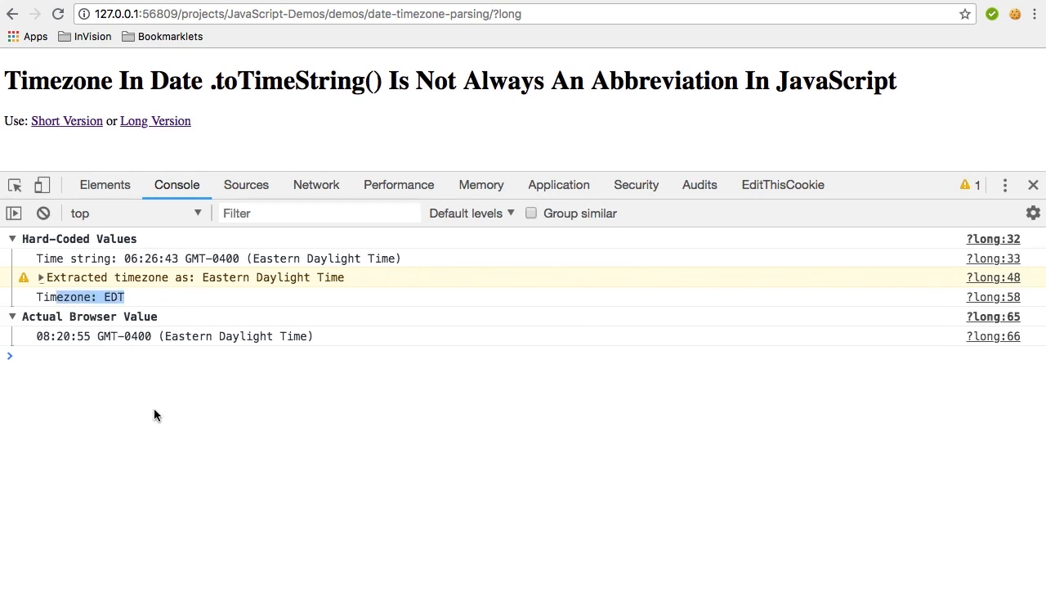
{"action": "mouse_move", "coordinate": [132, 339]}
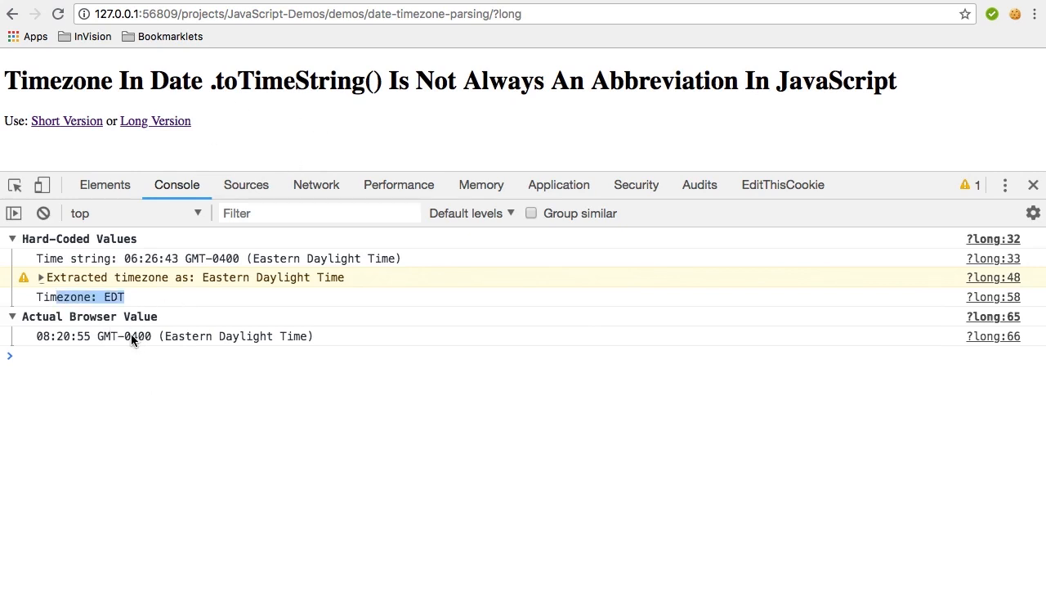
{"action": "mouse_move", "coordinate": [219, 378]}
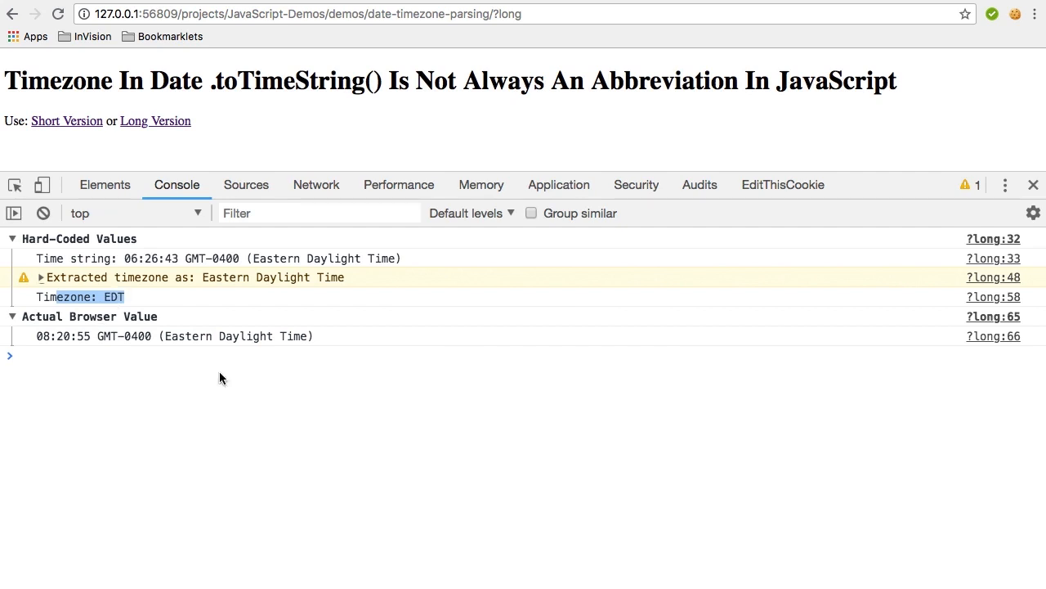
{"action": "mouse_move", "coordinate": [170, 352]}
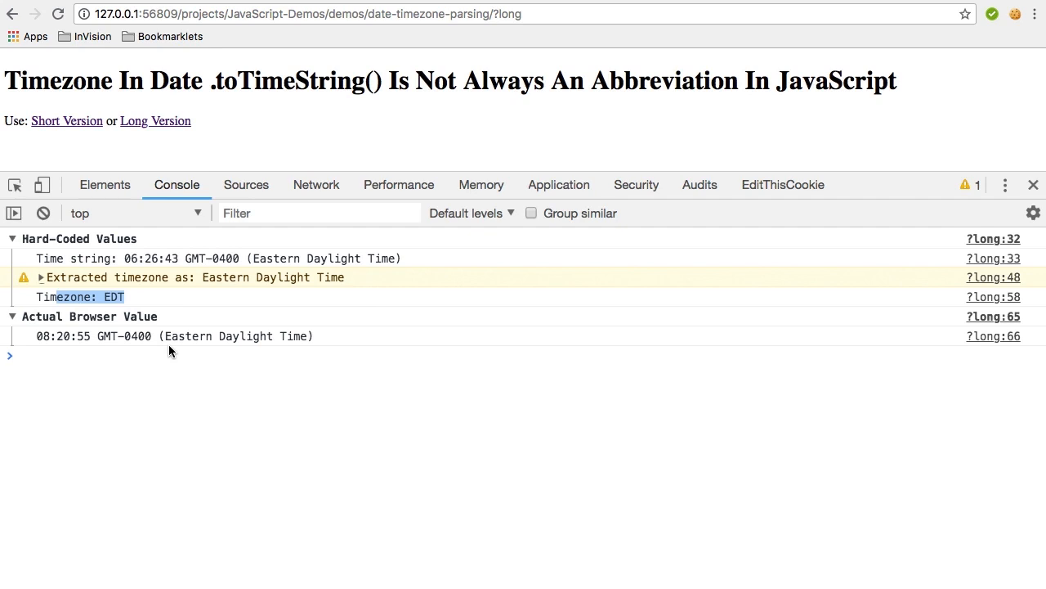
{"action": "mouse_move", "coordinate": [161, 342]}
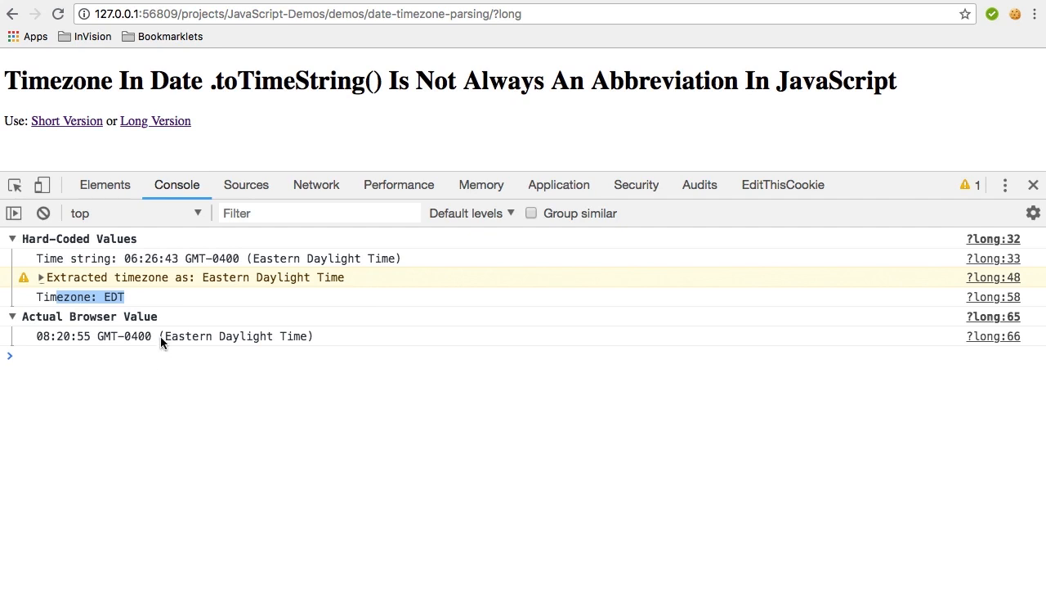
{"action": "double_click", "coordinate": [235, 336]}
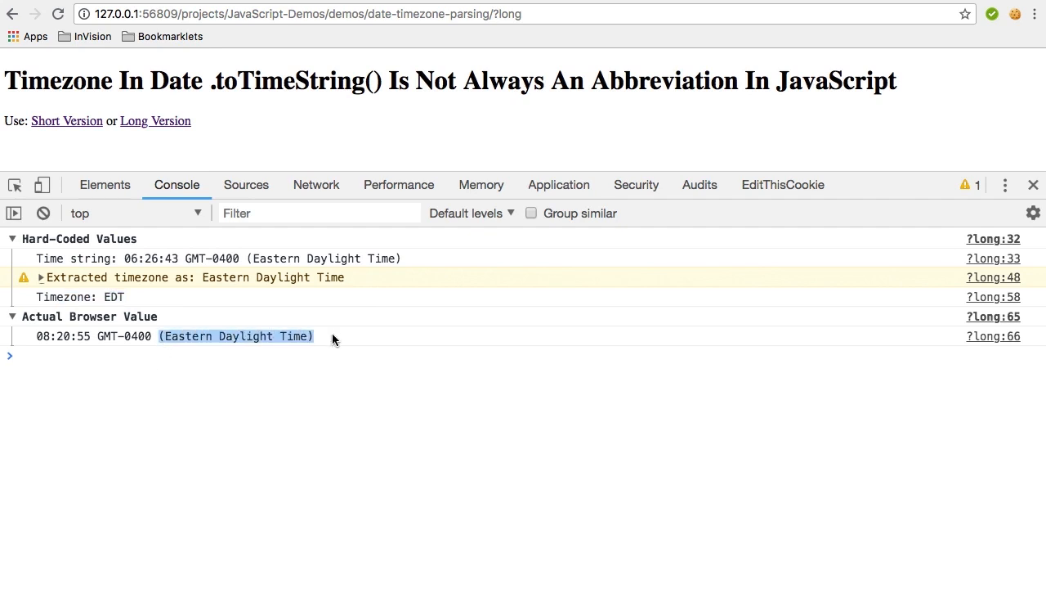
{"action": "mouse_move", "coordinate": [401, 376]}
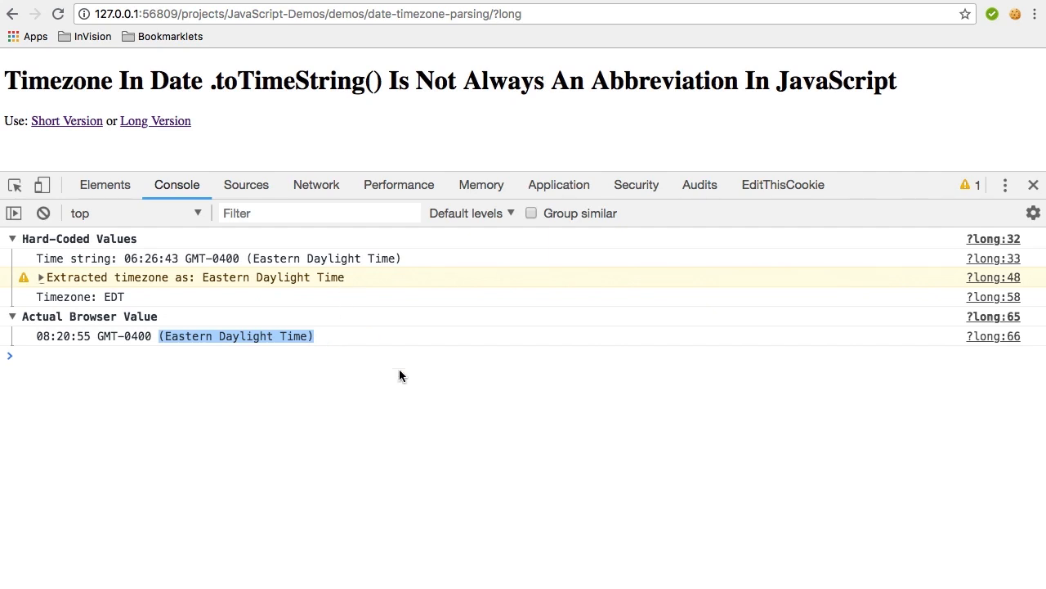
{"action": "mouse_move", "coordinate": [186, 373]}
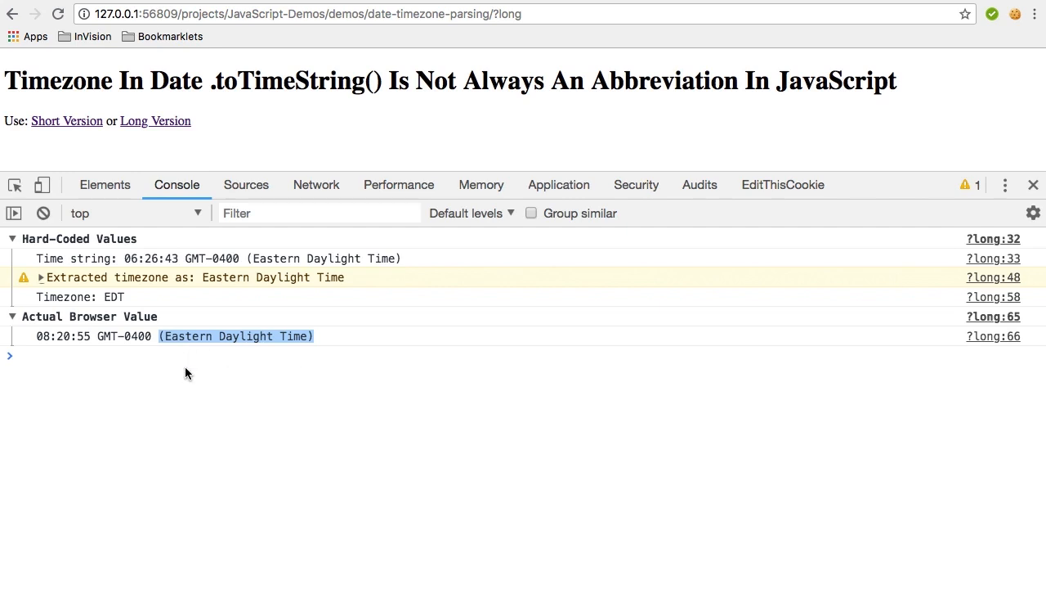
{"action": "mouse_move", "coordinate": [171, 349]}
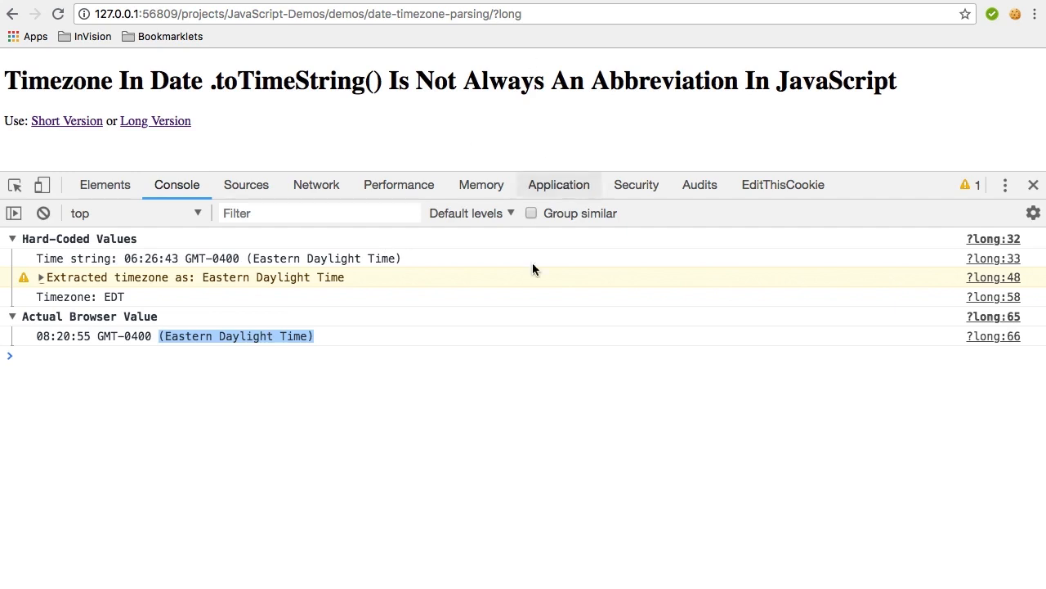
{"action": "mouse_move", "coordinate": [550, 391]}
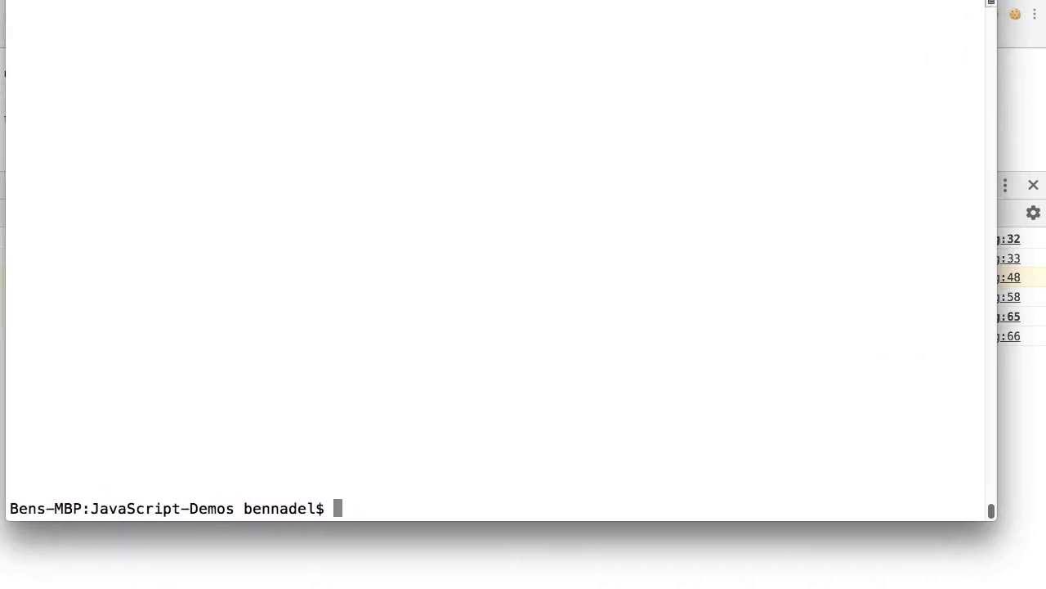
Step: Start node and run console.log( new Date().toTimeString() ), printing 08:21:45 GMT-0400 (EDT)
{"action": "type", "text": "node"}
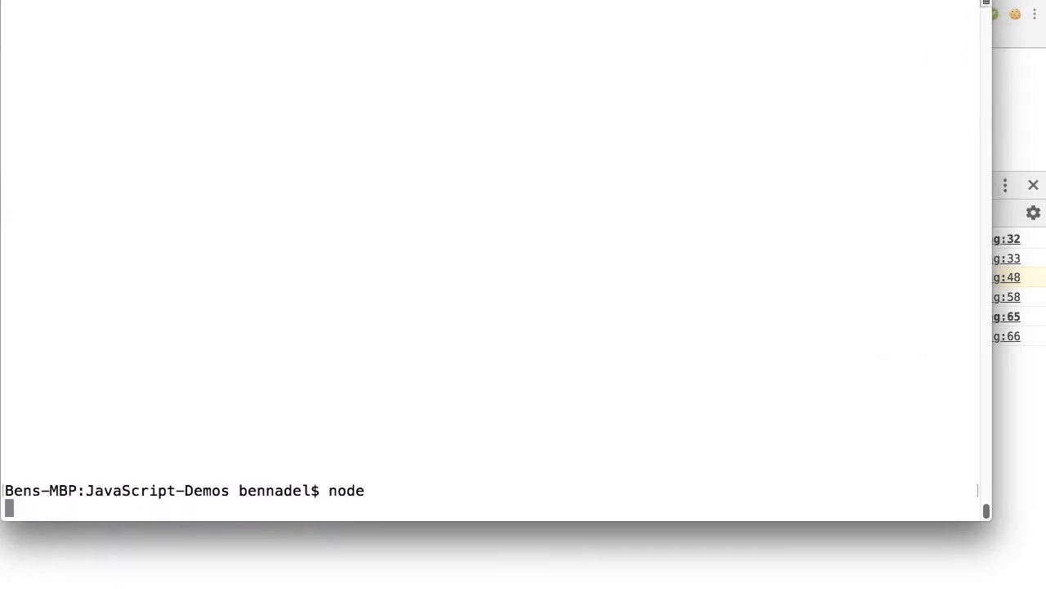
{"action": "type", "text": "console.l"}
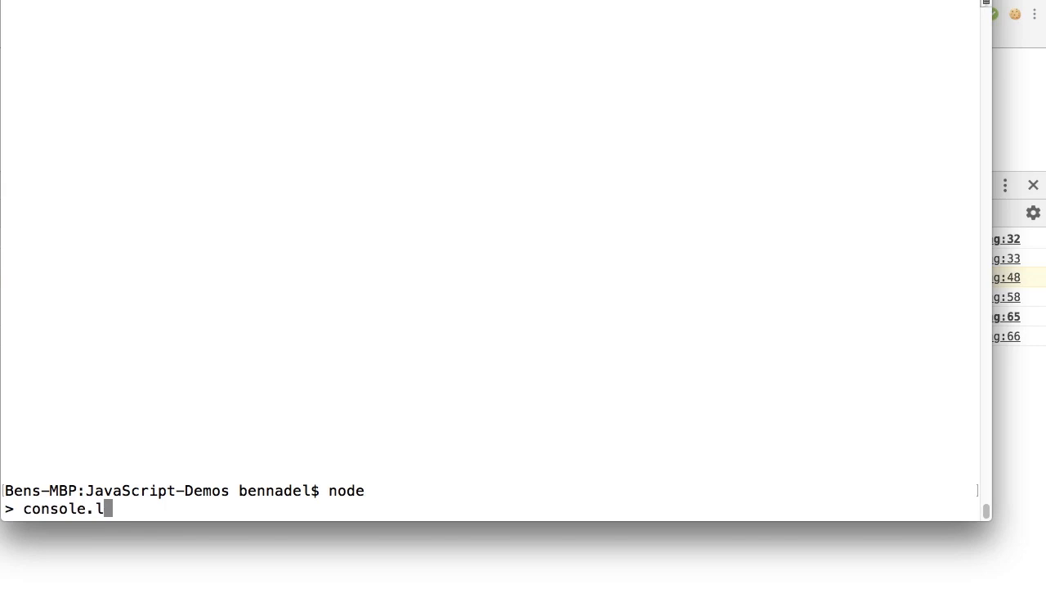
{"action": "type", "text": "og( new Date()."}
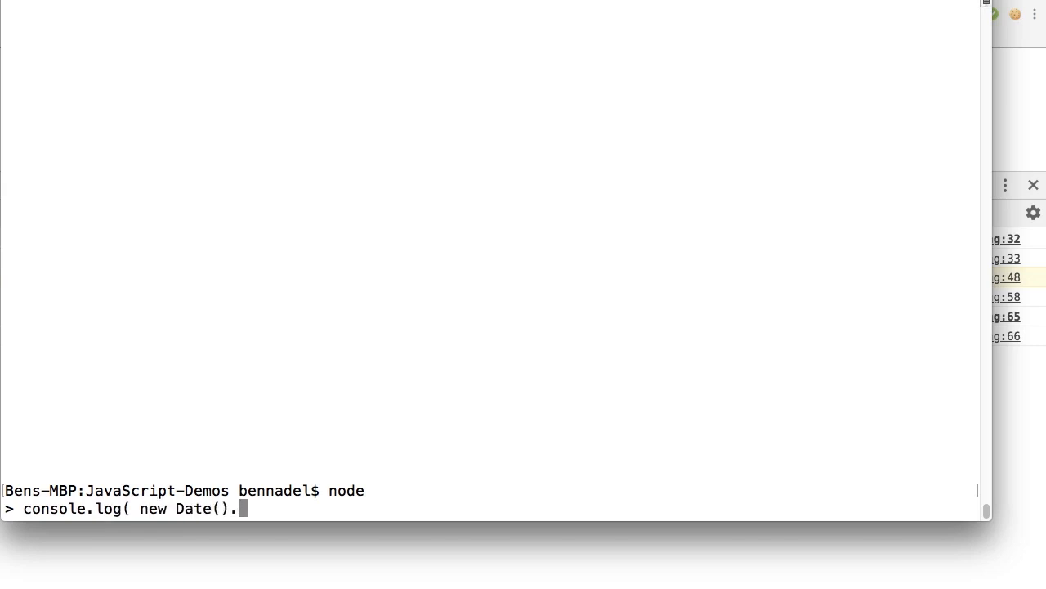
{"action": "type", "text": "toTim"}
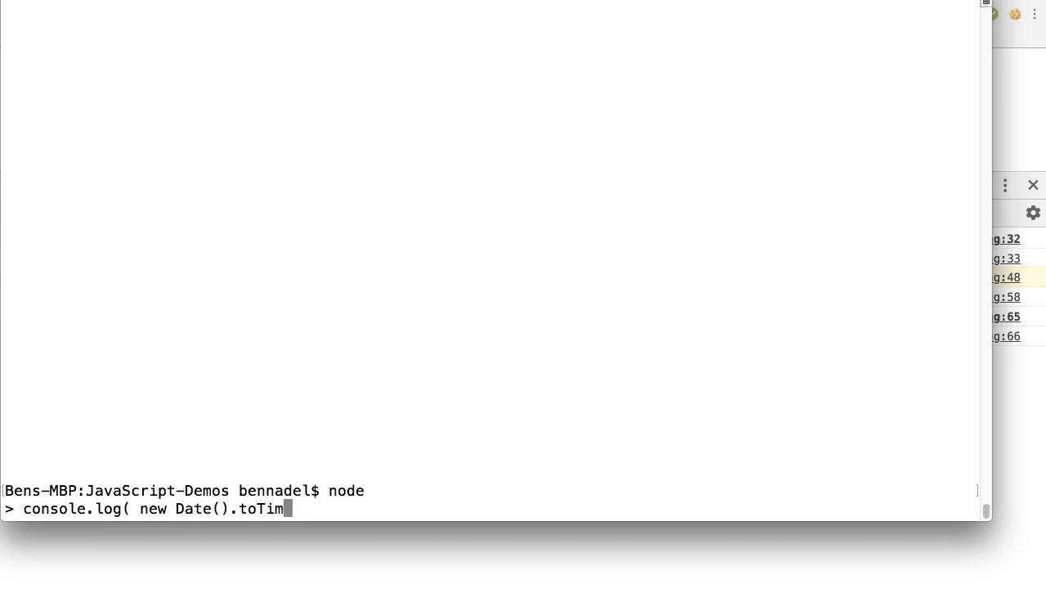
{"action": "type", "text": "eString() )"}
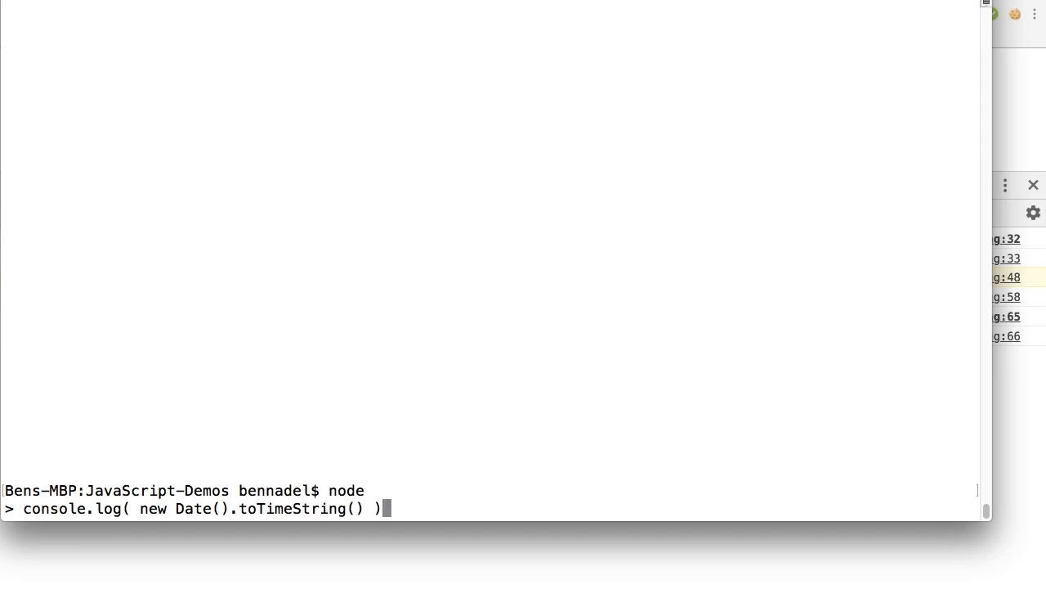
{"action": "key", "text": "Return"}
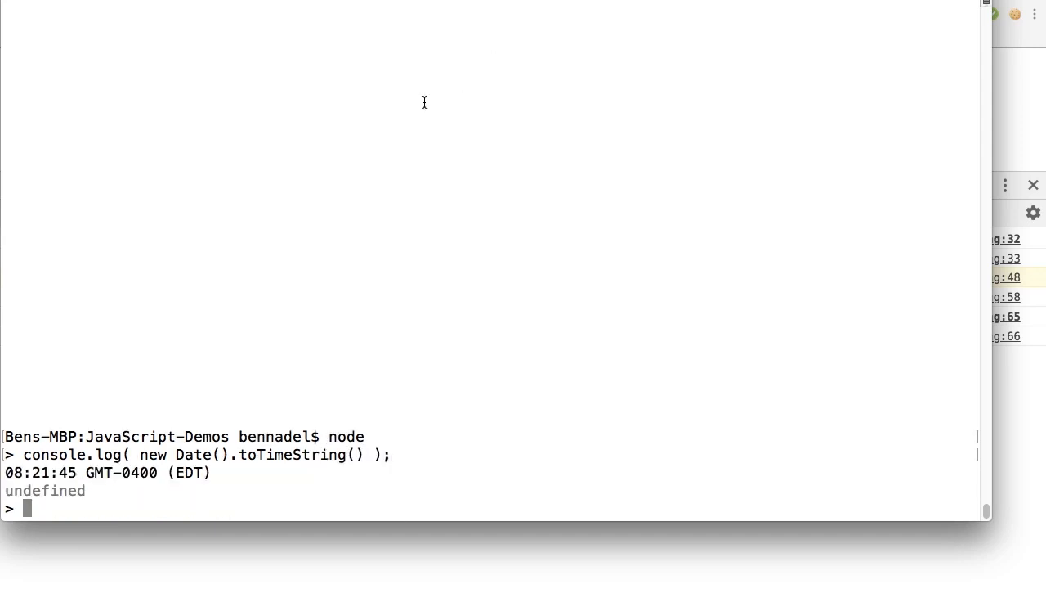
{"action": "double_click", "coordinate": [188, 471]}
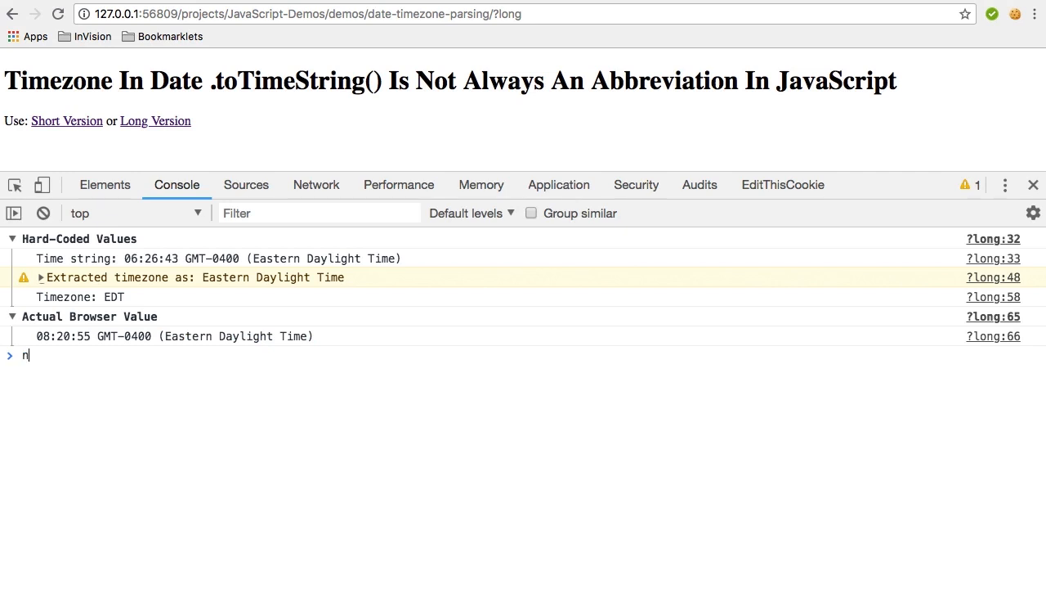
Step: Evaluate new Date().toTimeString() in the console, returning 08:21:57 GMT-0400 (Eastern Daylight Time)
{"action": "type", "text": "ew Date().toUTCString()"}
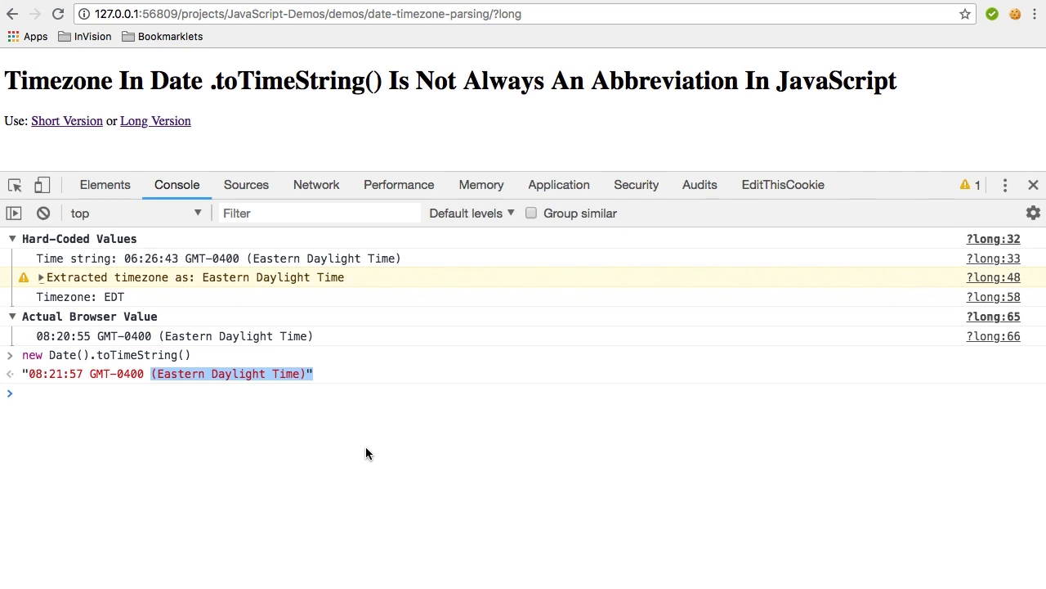
{"action": "mouse_move", "coordinate": [284, 425]}
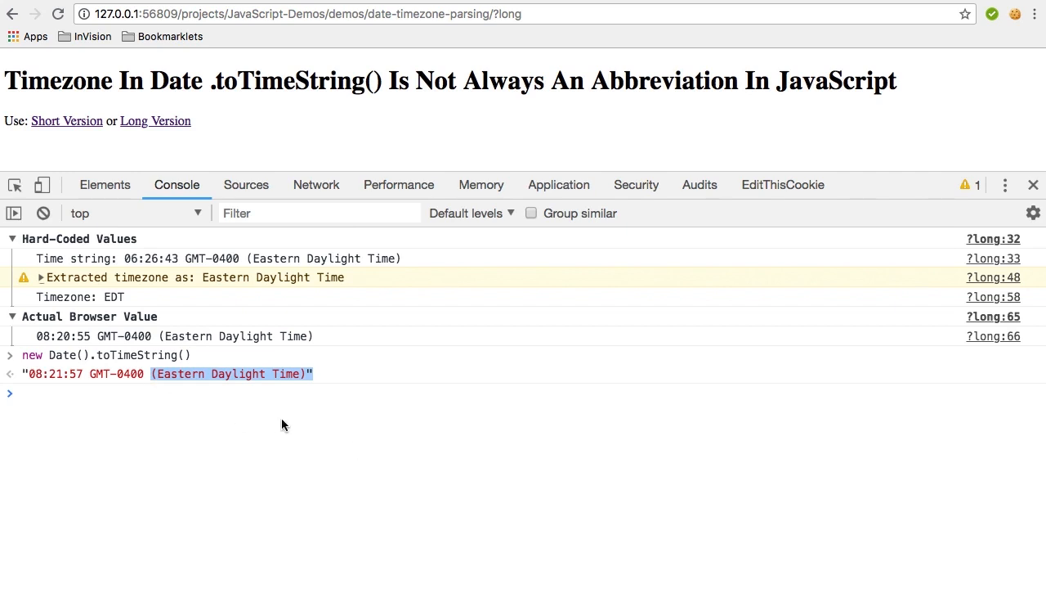
{"action": "mouse_move", "coordinate": [413, 442]}
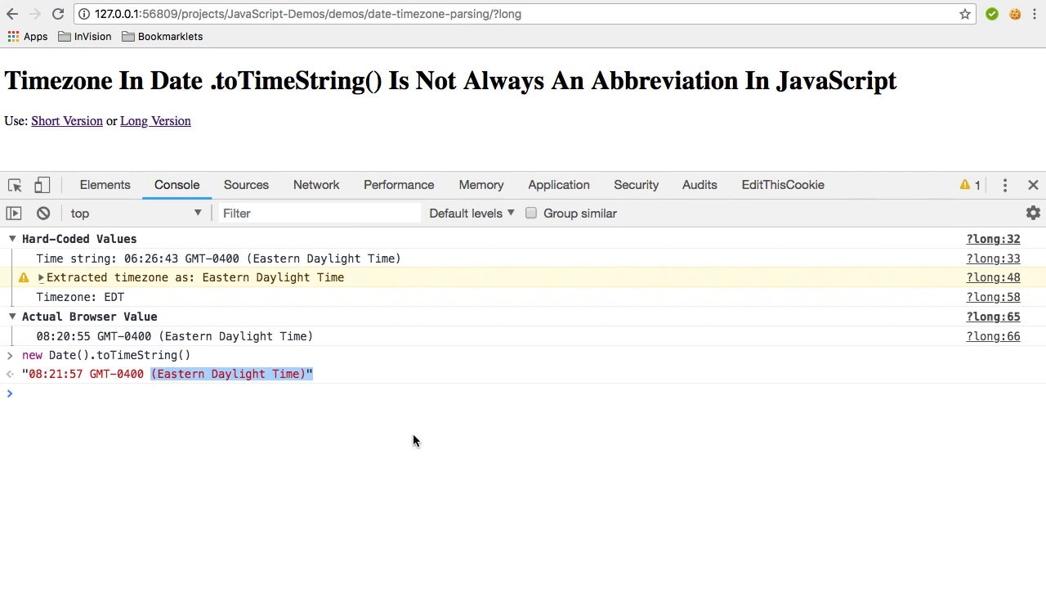
{"action": "mouse_move", "coordinate": [432, 383]}
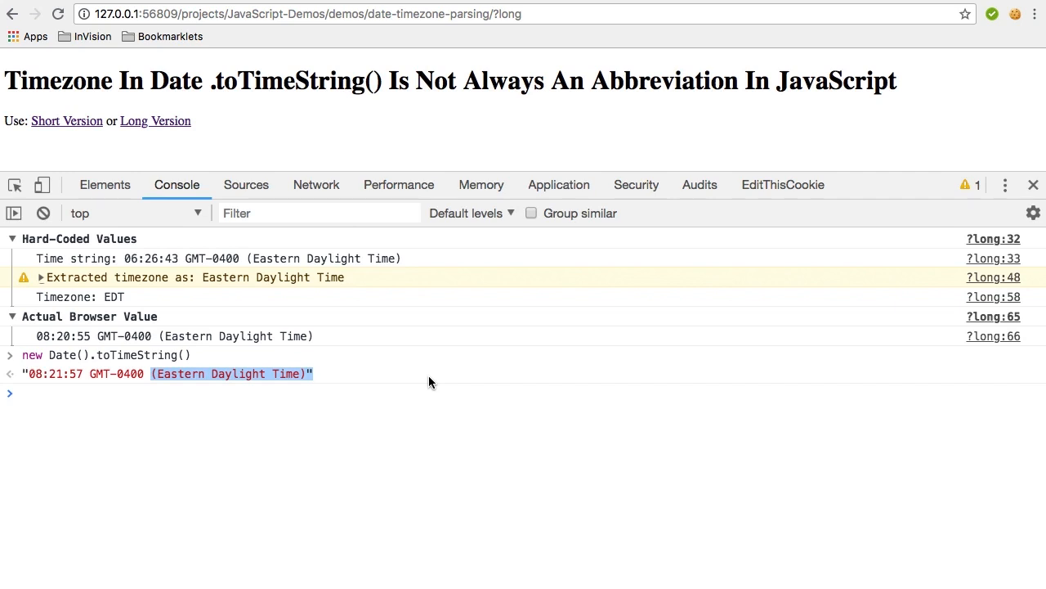
{"action": "mouse_move", "coordinate": [721, 288]}
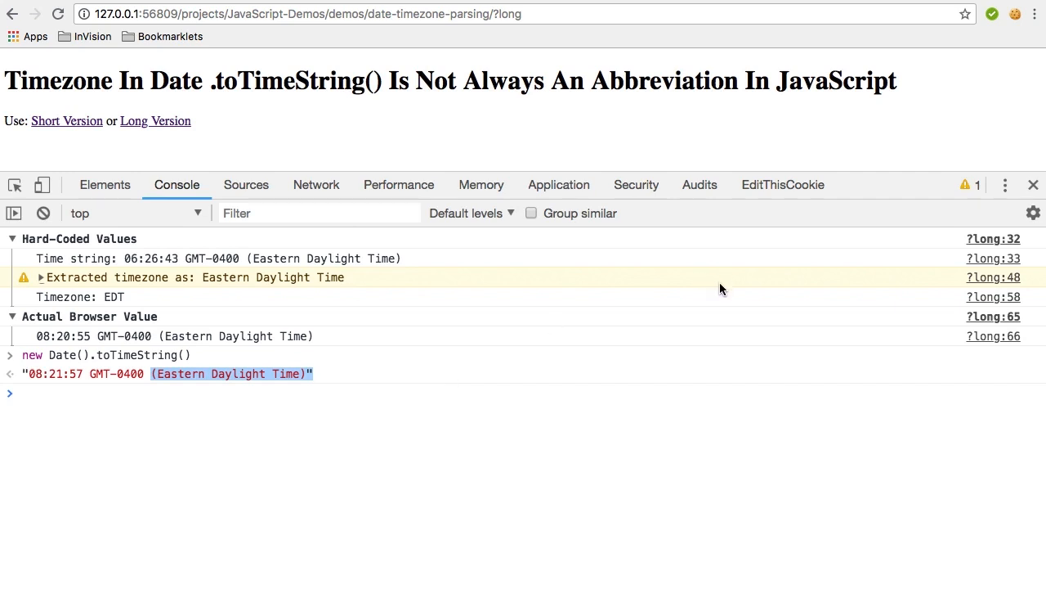